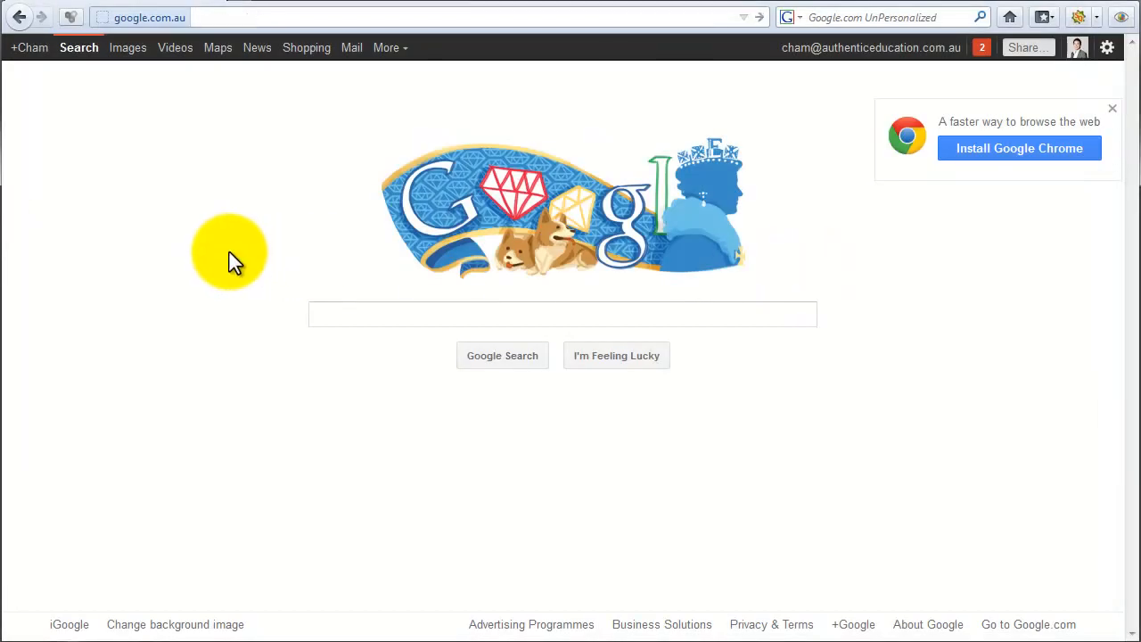
- Search for paypal and open the PayPal Australia website
type("paypal")
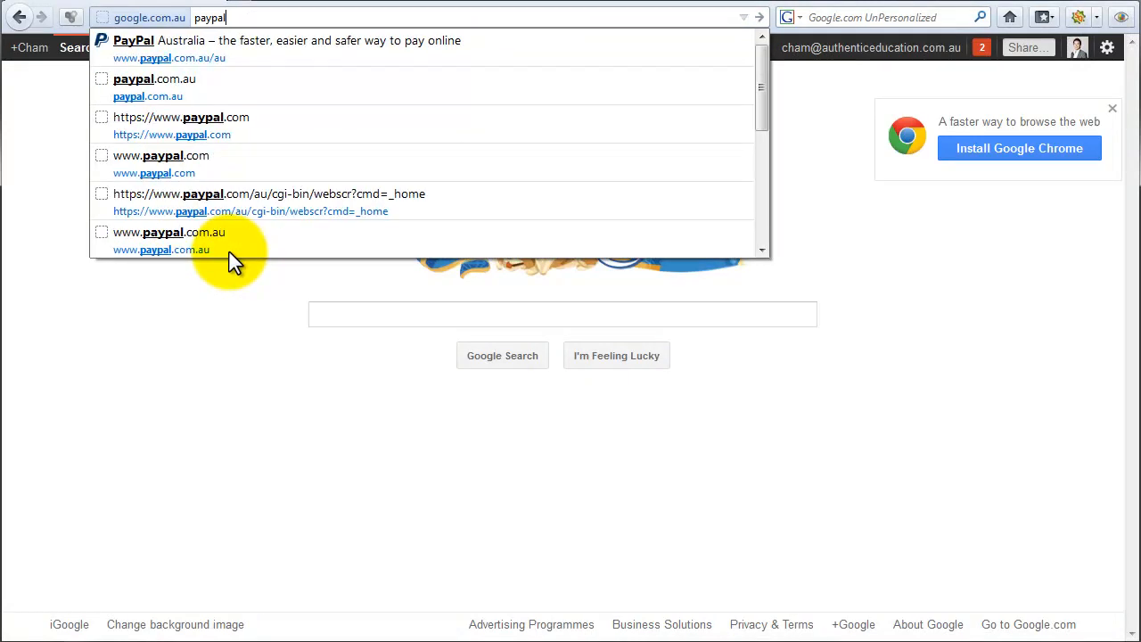
left_click(161, 155)
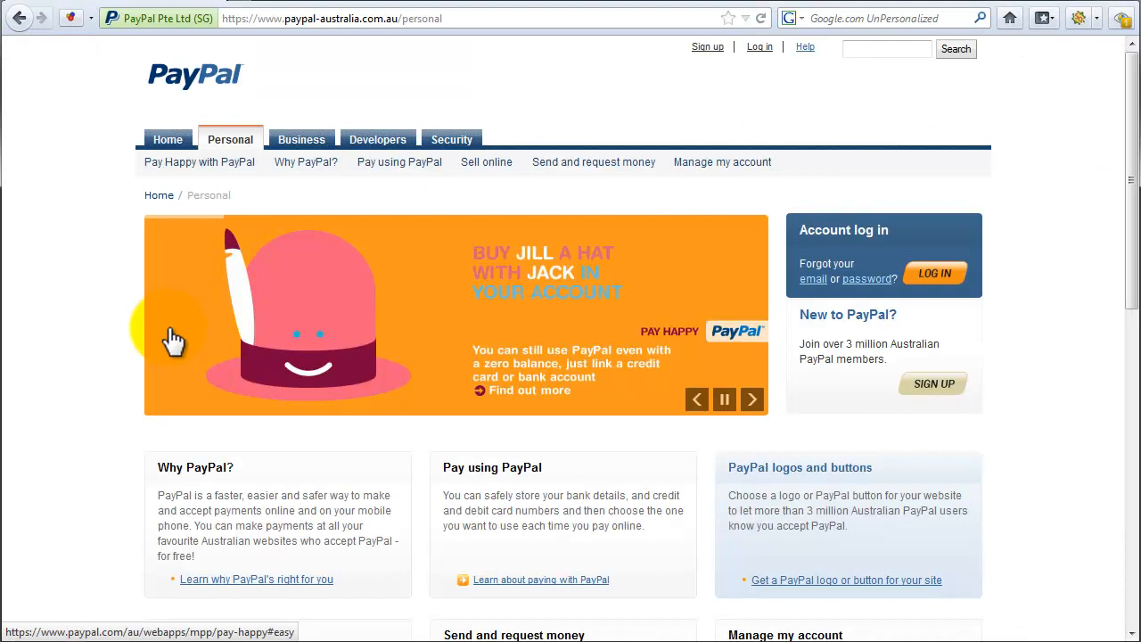
mouse_move(686, 89)
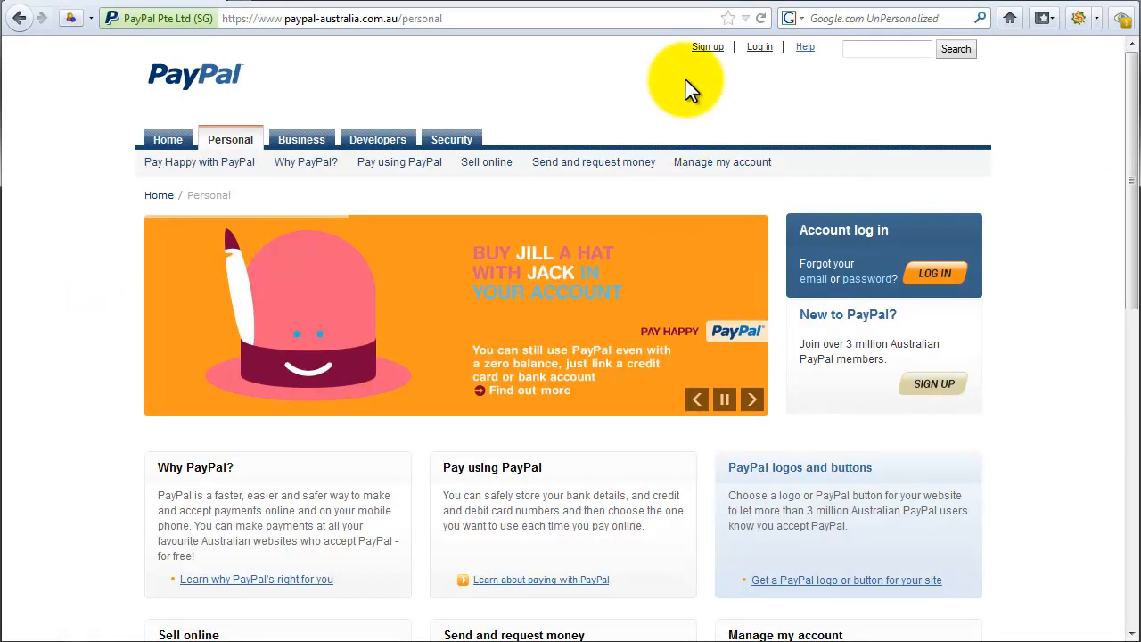
mouse_move(990, 312)
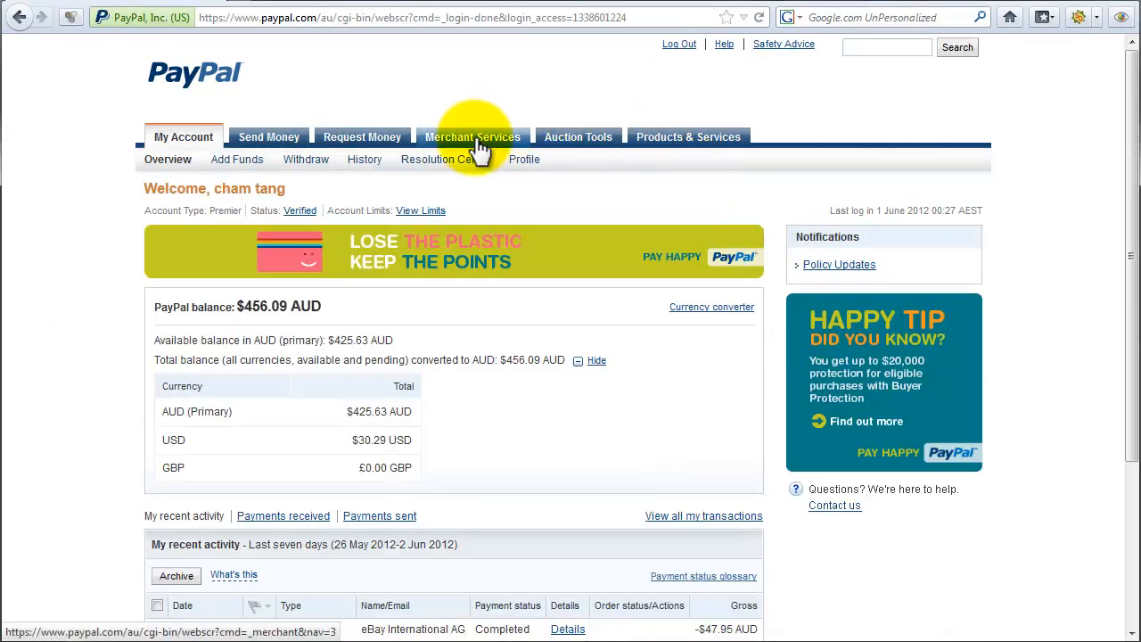
- Go through Merchant Services and Website Payments Standard to start a Buy Now button
left_click(473, 136)
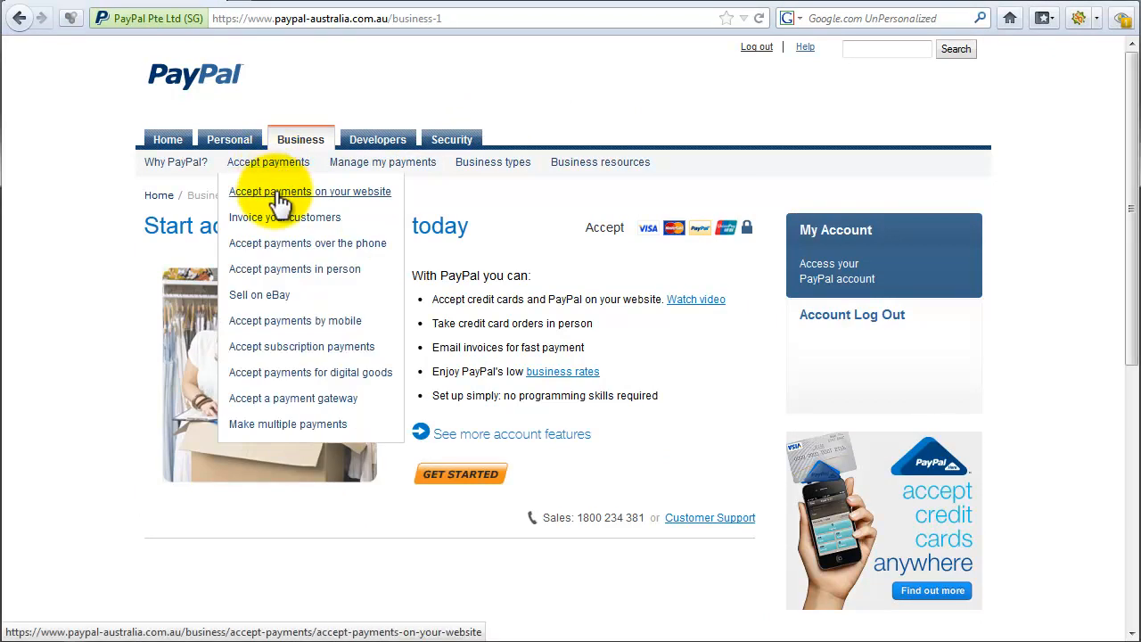
left_click(310, 191)
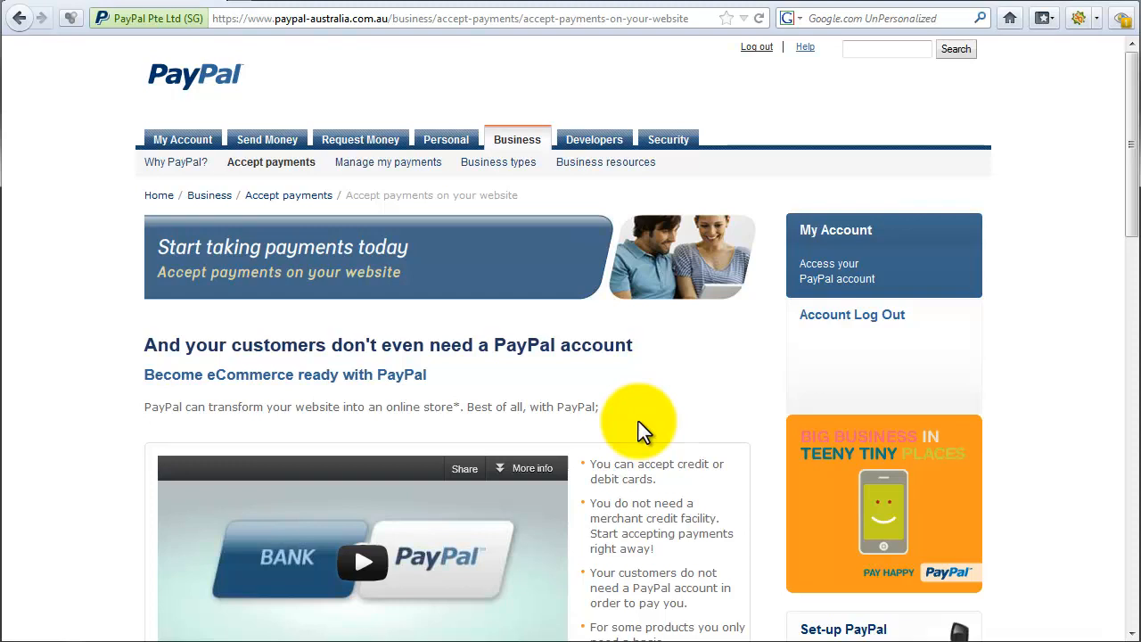
scroll("down", 3)
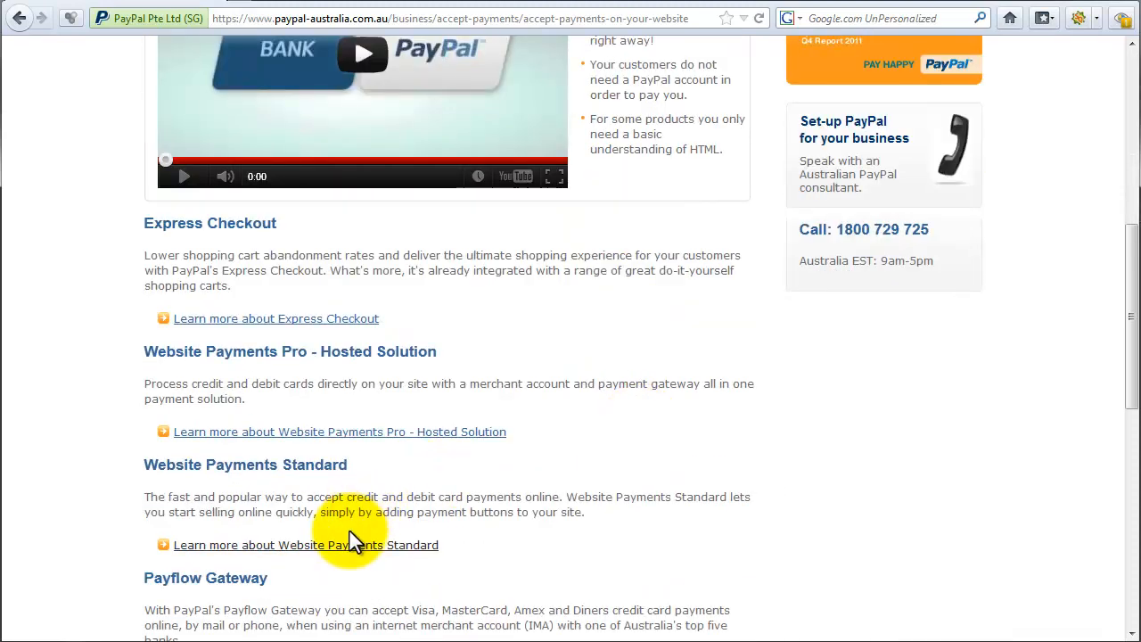
left_click(304, 545)
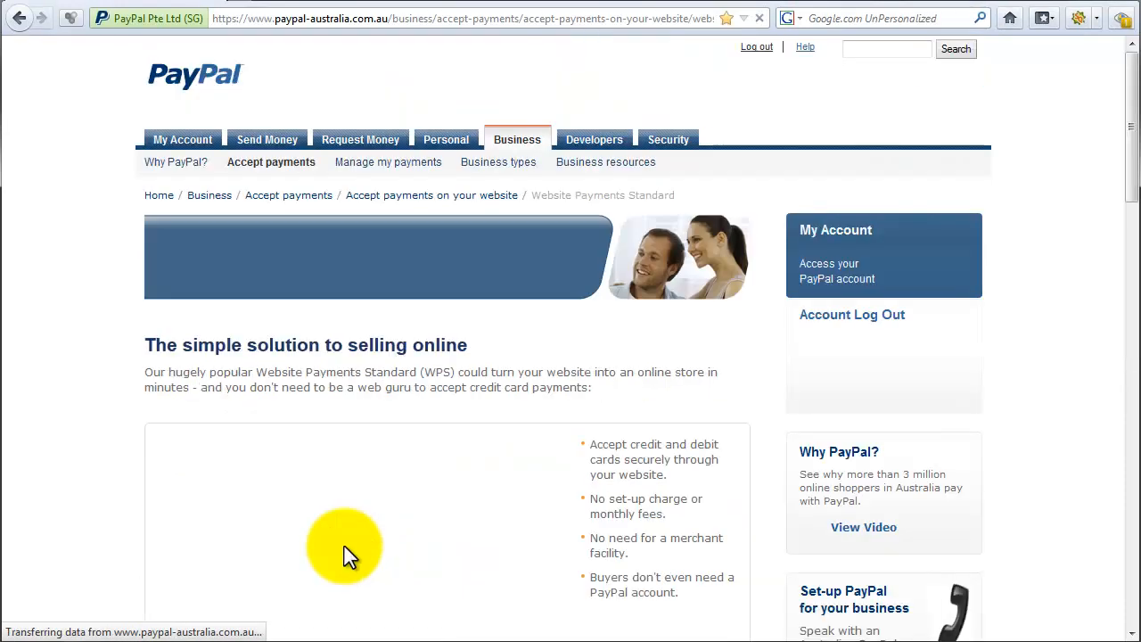
scroll("down", 3)
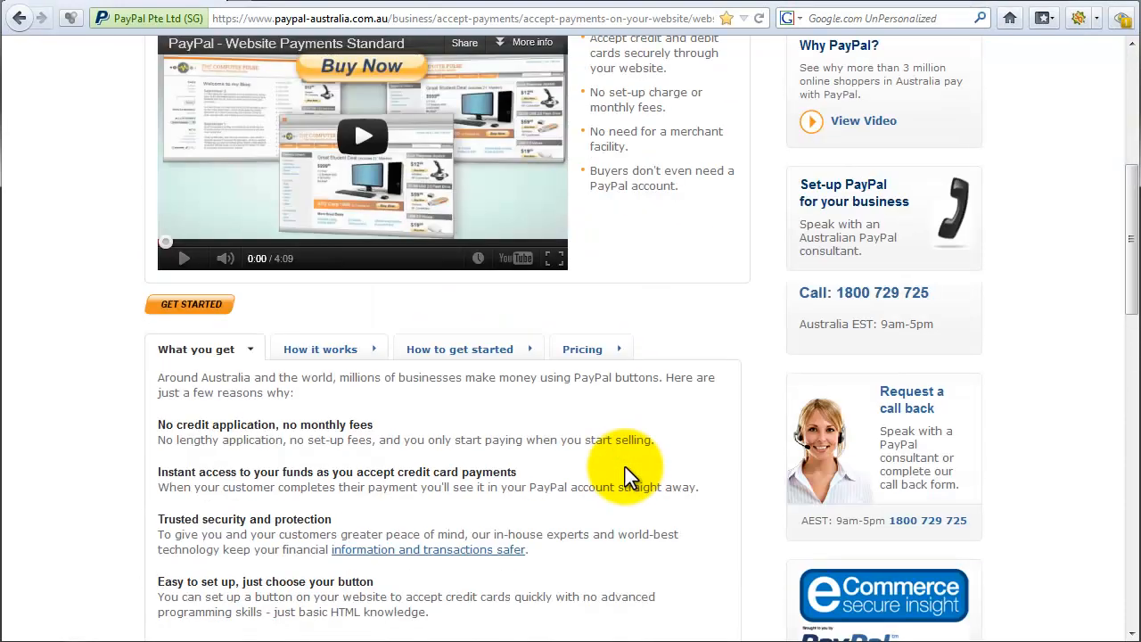
scroll("down", 3)
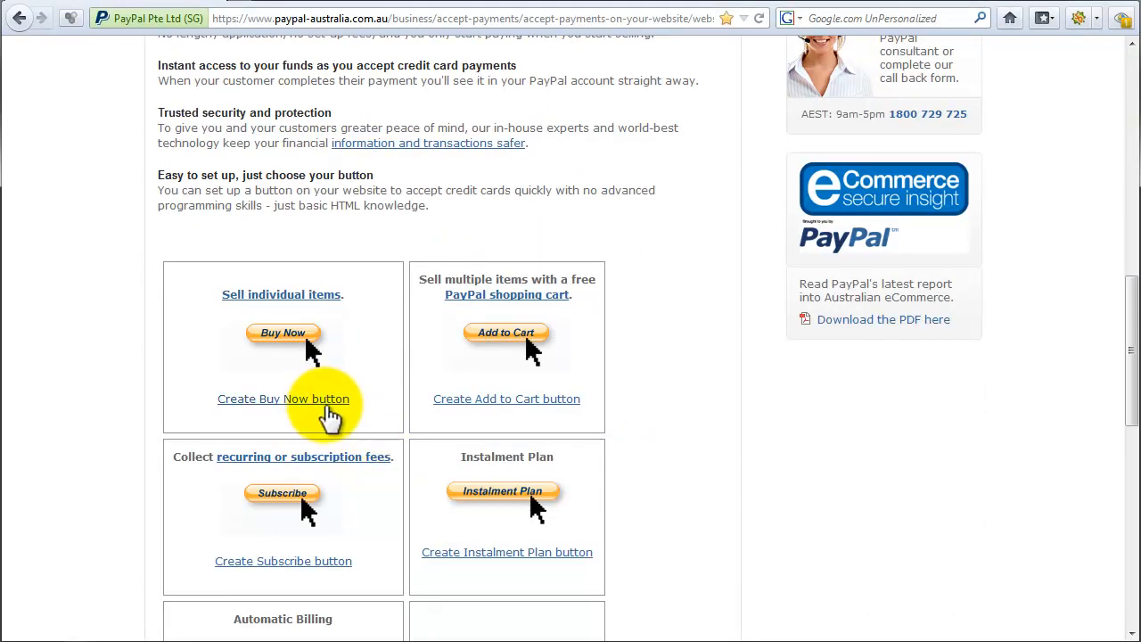
left_click(283, 398)
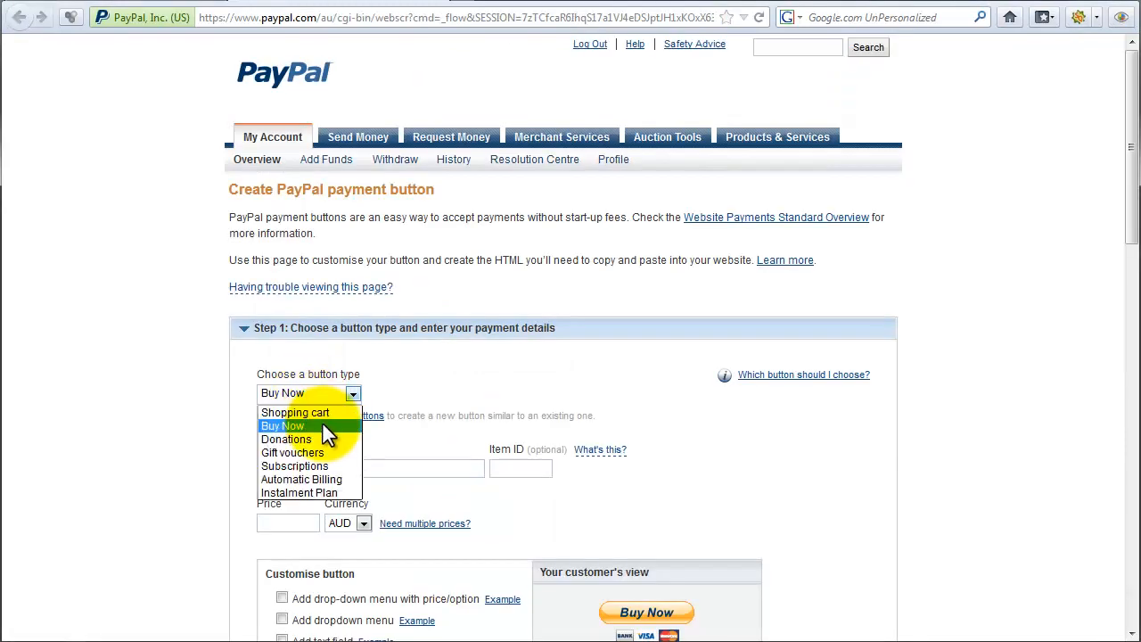
- Make the button a Donations button for Dr Efficiency using its own button image
left_click(287, 438)
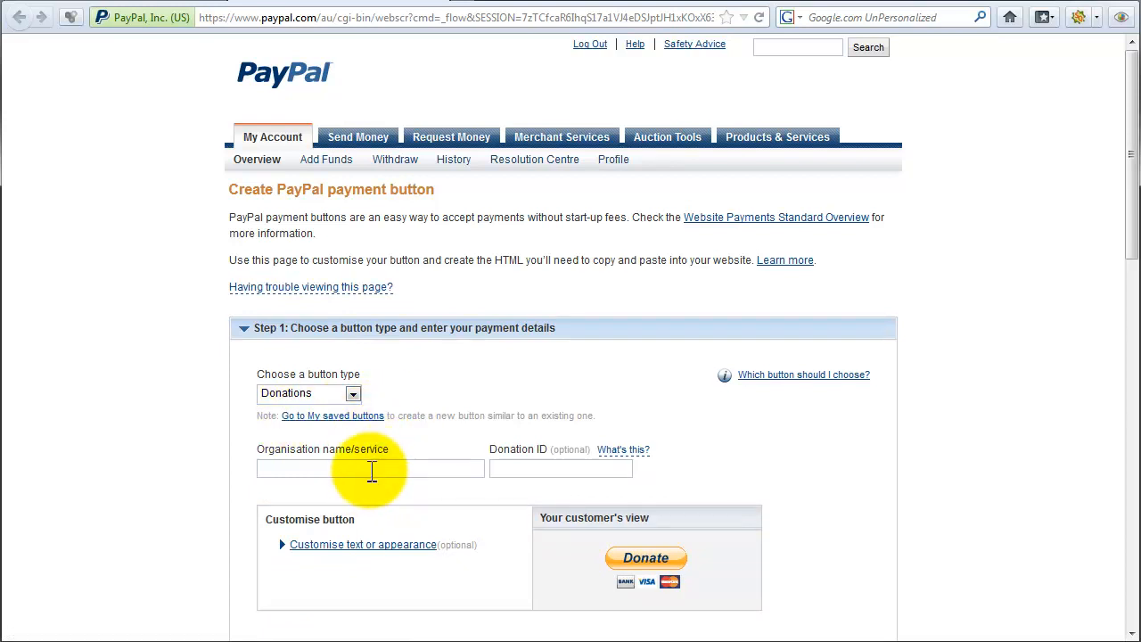
mouse_move(449, 468)
type("Dr Effici")
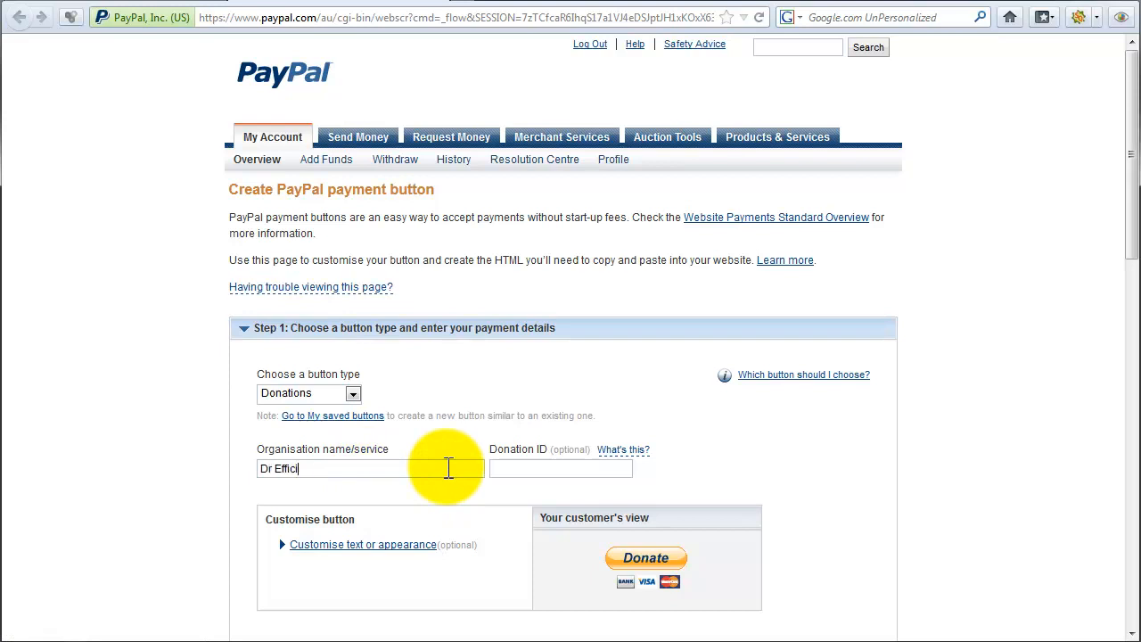
mouse_move(623, 449)
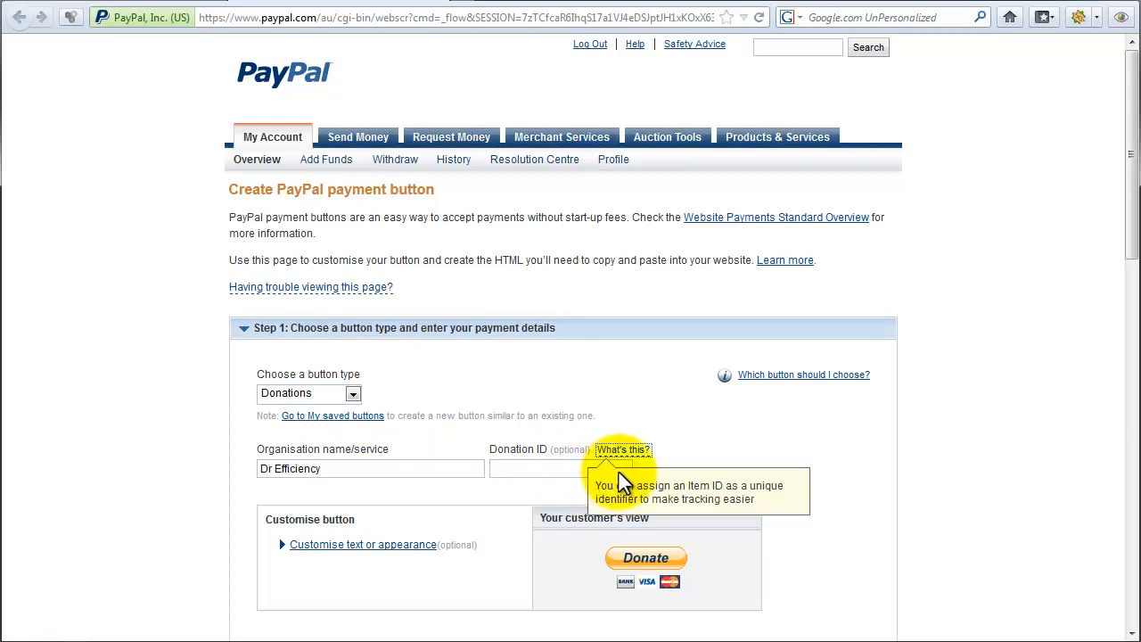
scroll("down", 3)
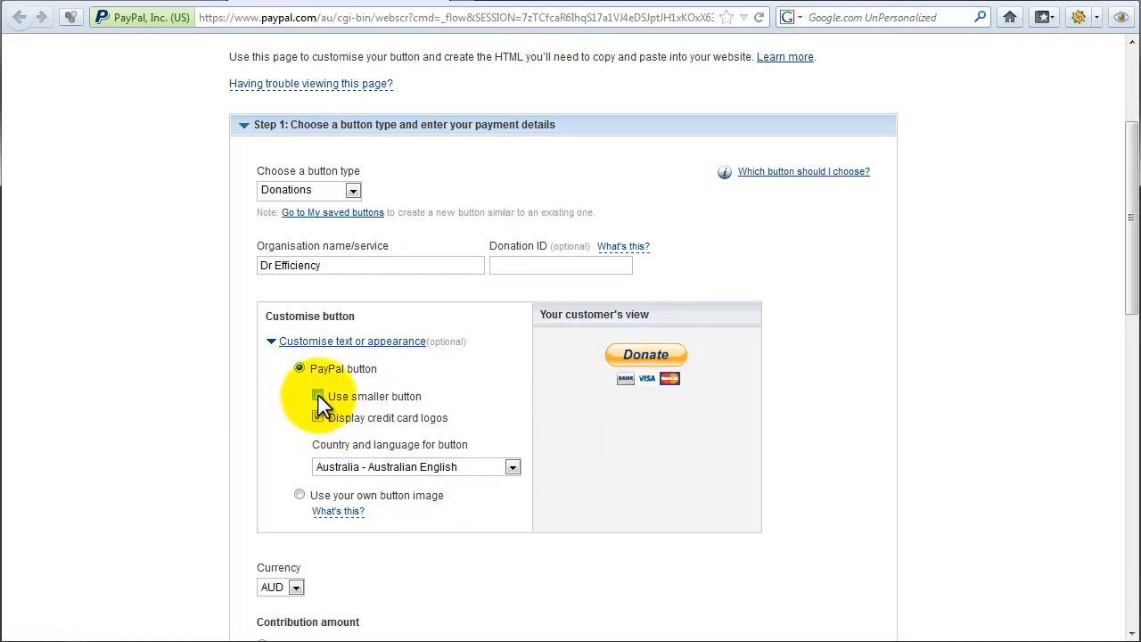
left_click(317, 417)
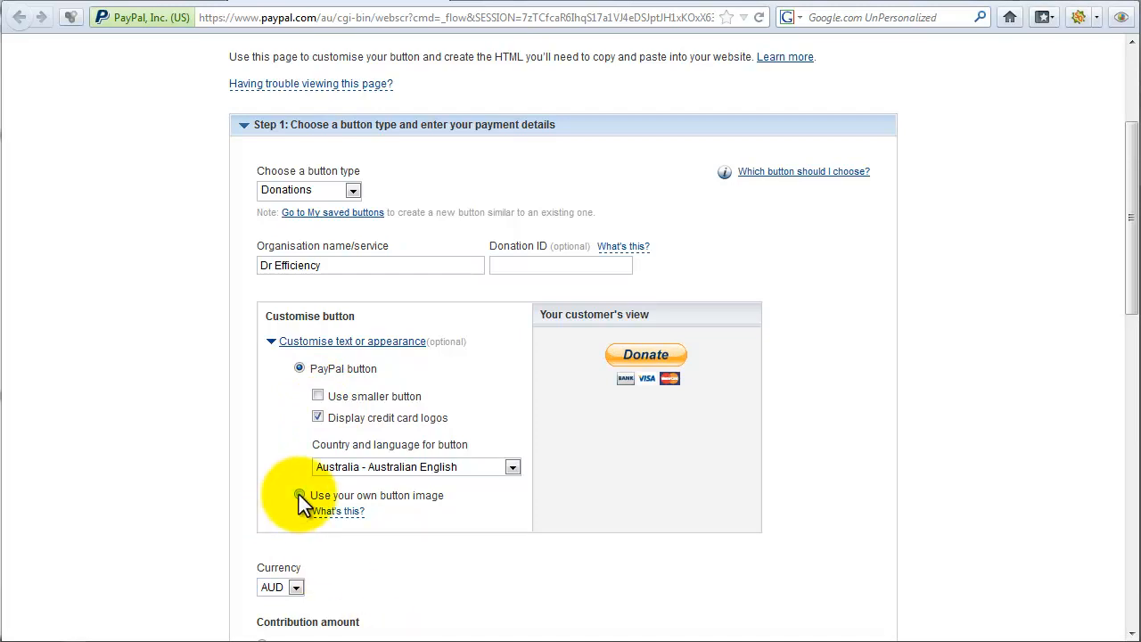
left_click(299, 495)
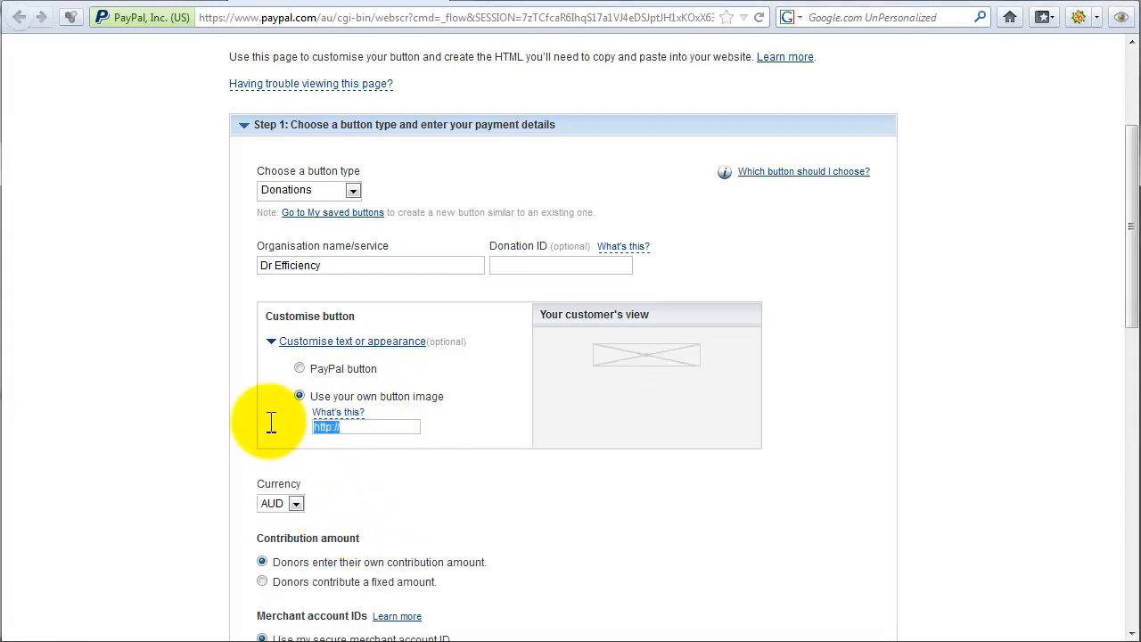
mouse_move(49, 147)
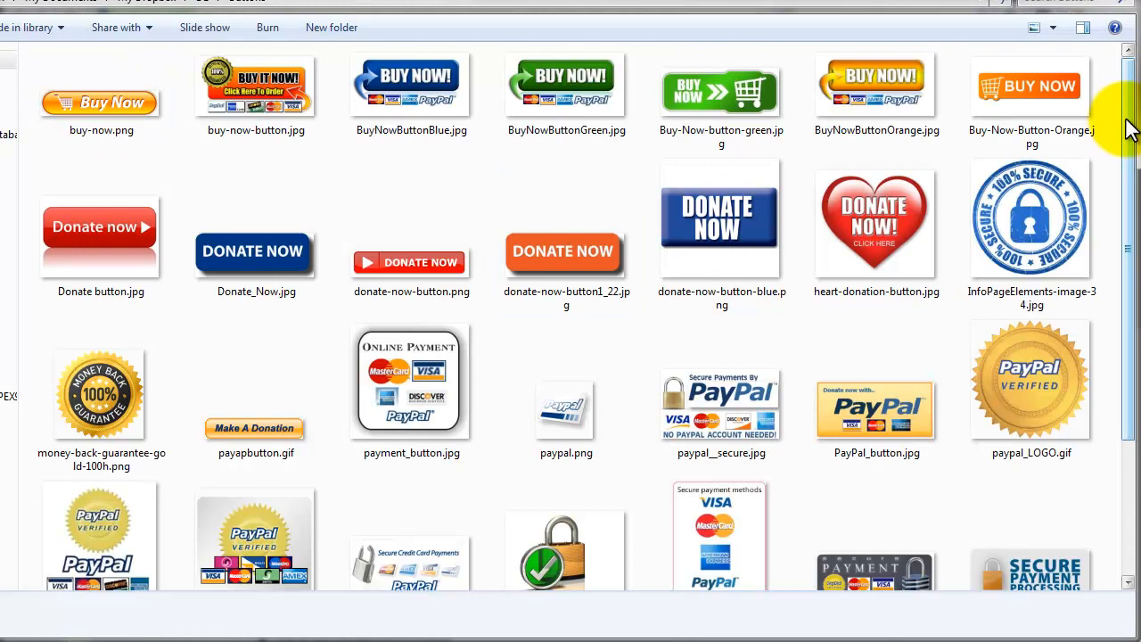
scroll("down", 3)
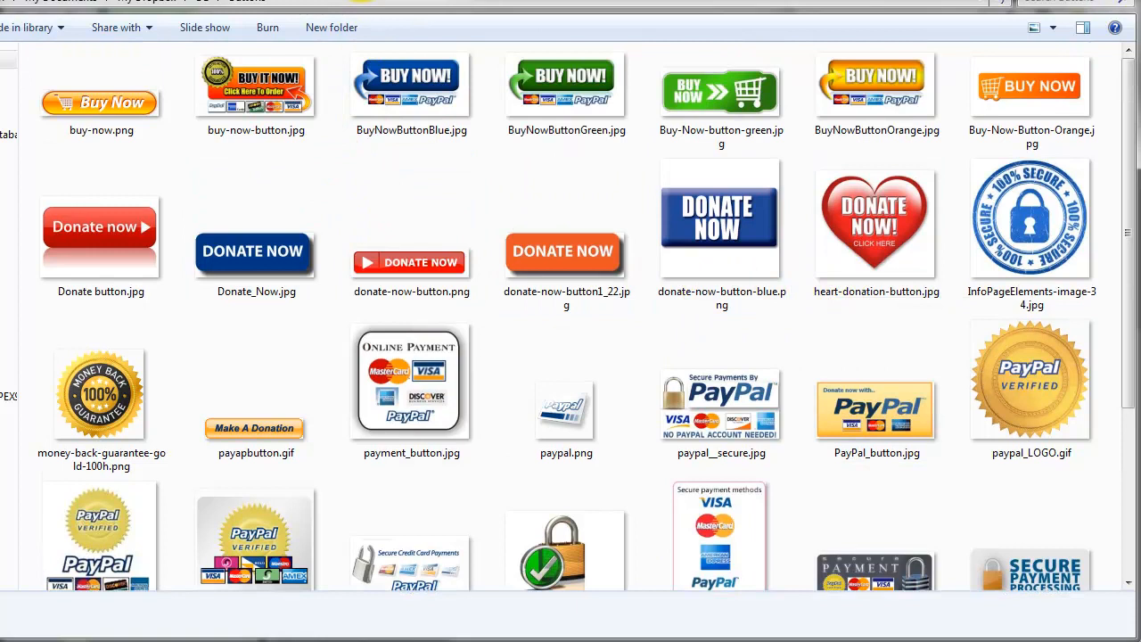
mouse_move(387, 9)
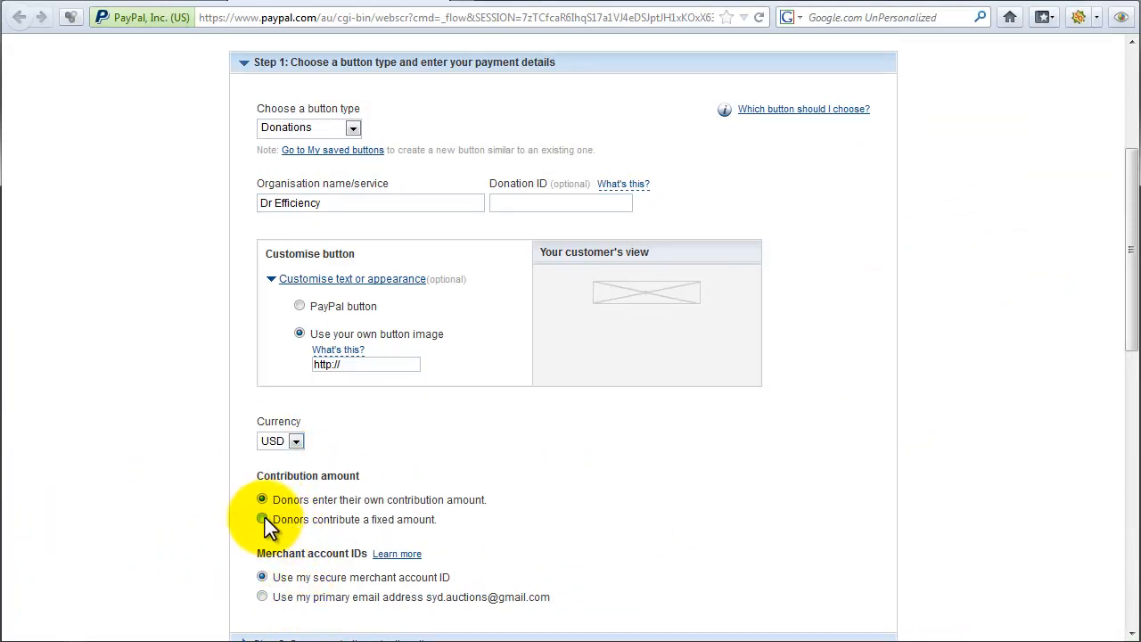
- Try a fixed donation amount, then revert to letting donors enter their own amount
left_click(262, 519)
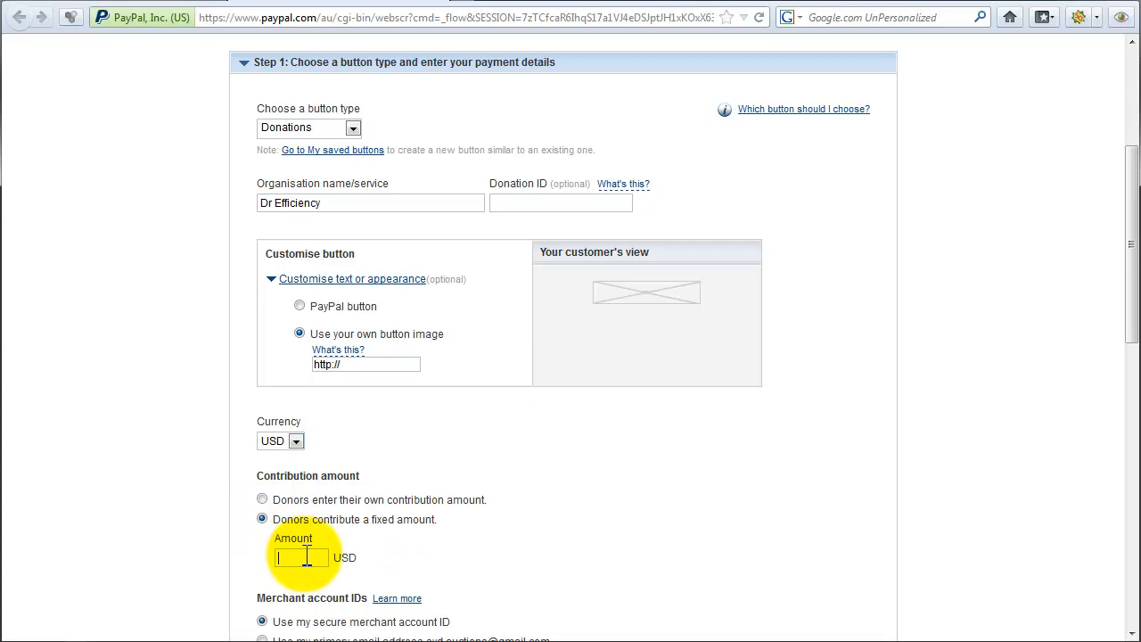
left_click(262, 498)
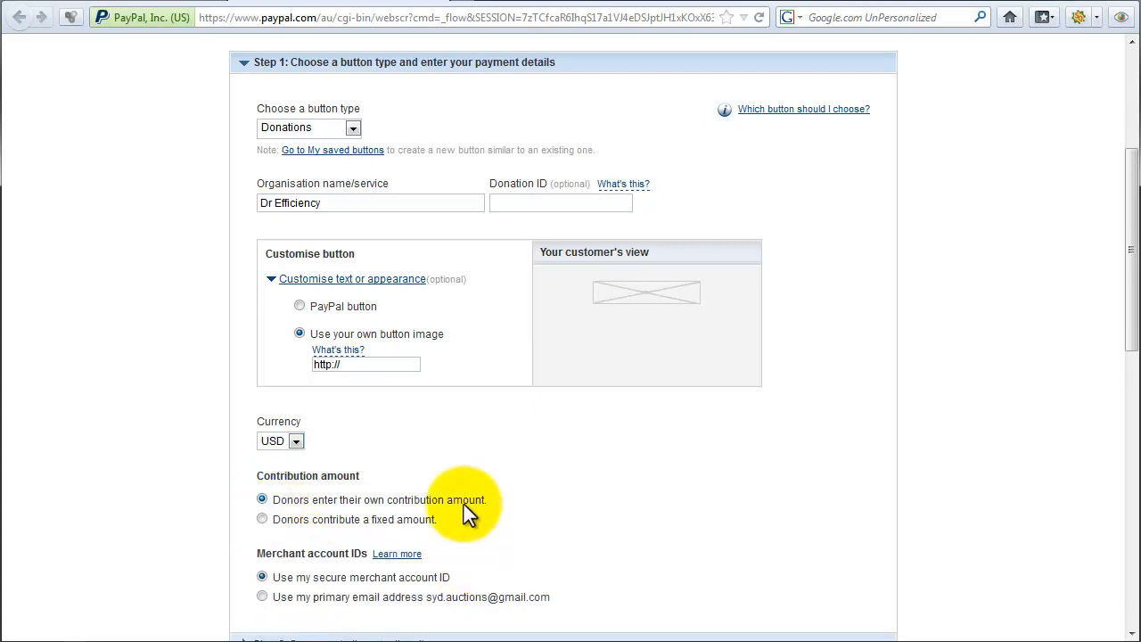
scroll("down", 3)
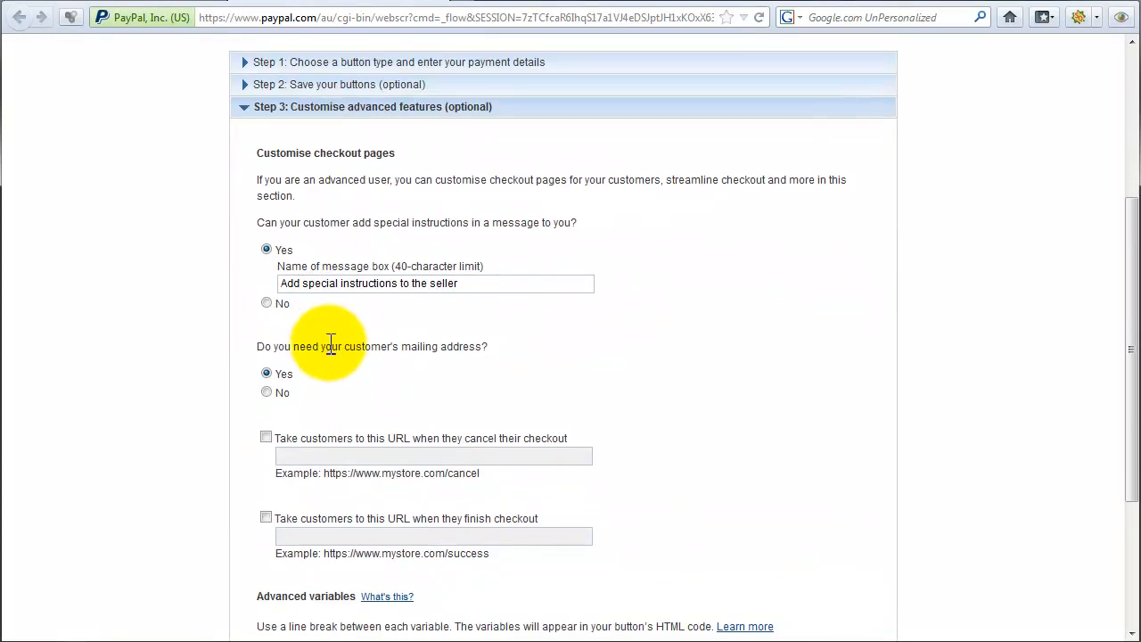
scroll("down", 3)
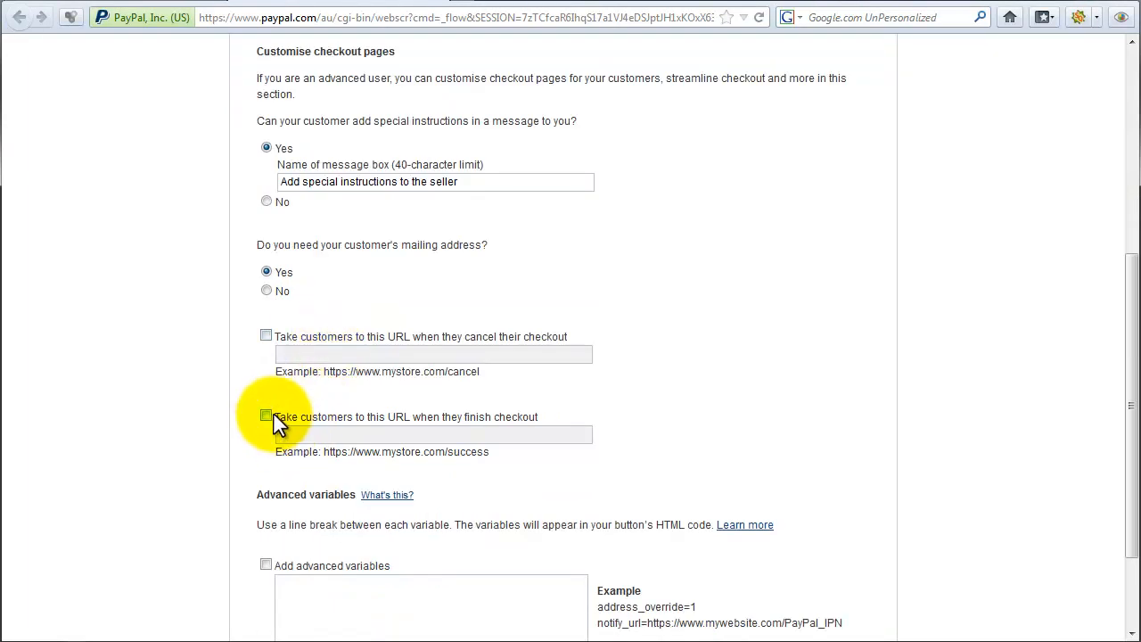
- Redirect donors to drefficiency.com/thanks-for-donating, create the button and select its code
left_click(266, 416)
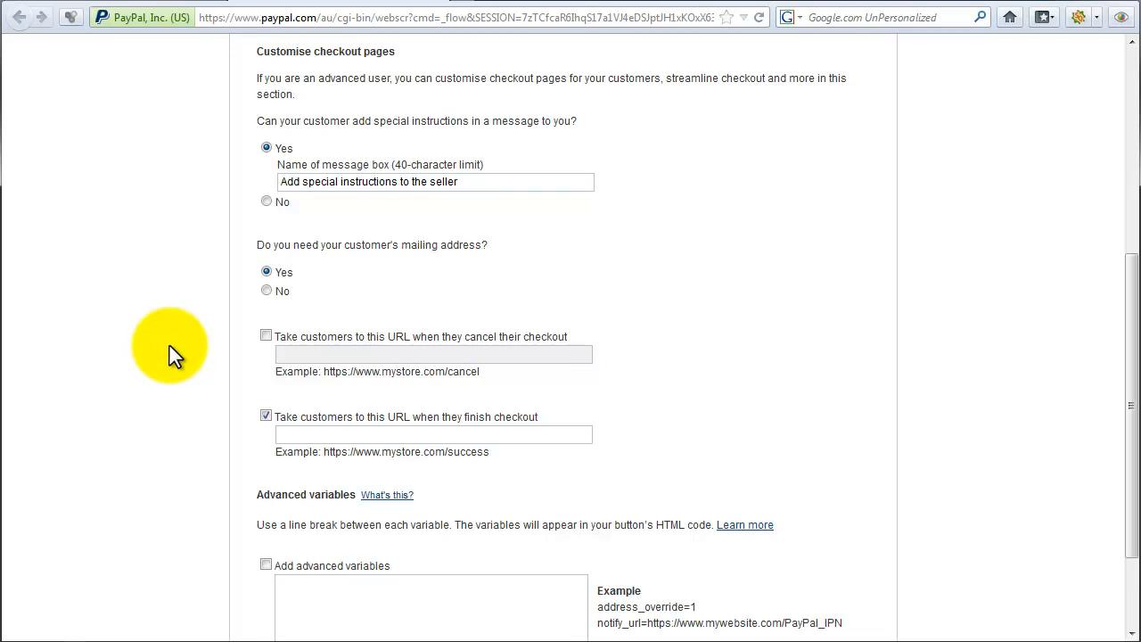
type("http://www.drefficiency.com/thanks-for-donating")
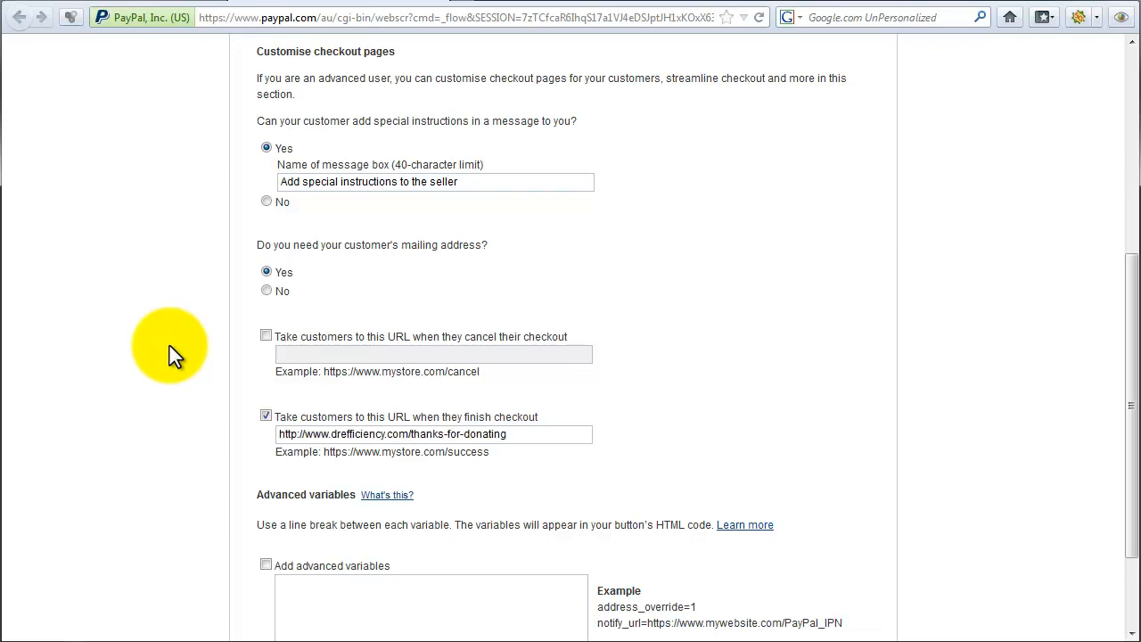
double_click(392, 434)
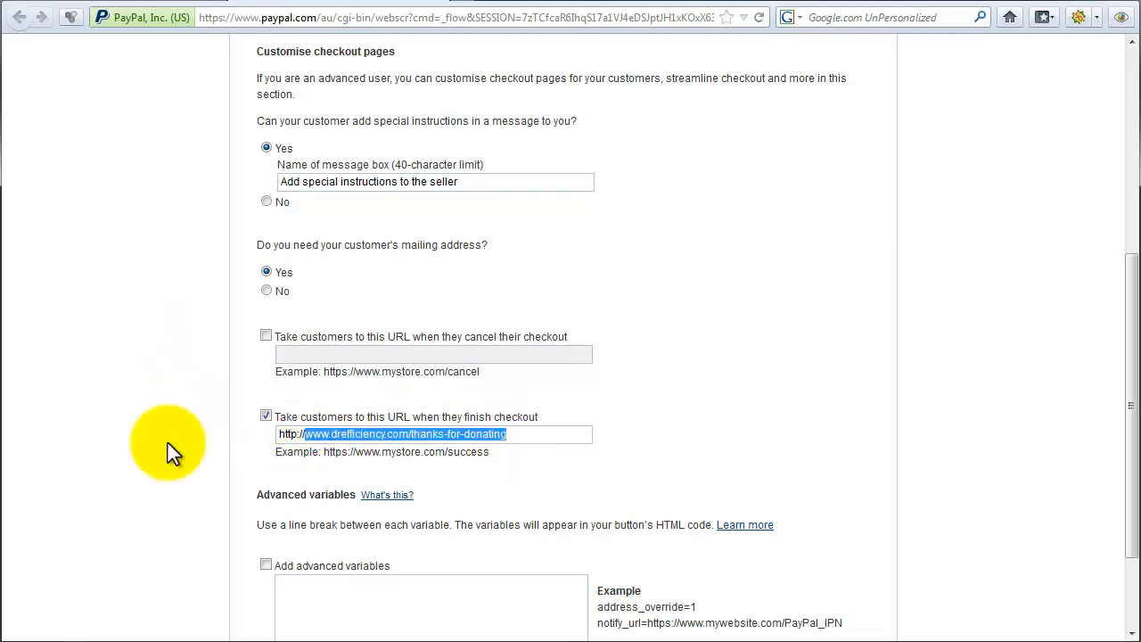
scroll("down", 3)
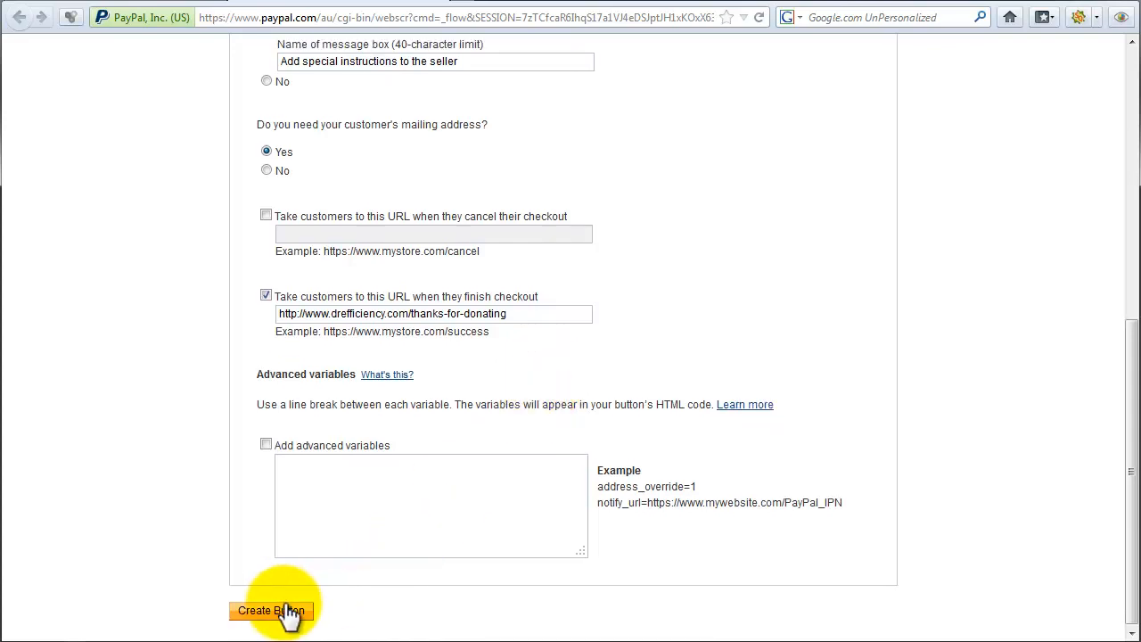
left_click(271, 610)
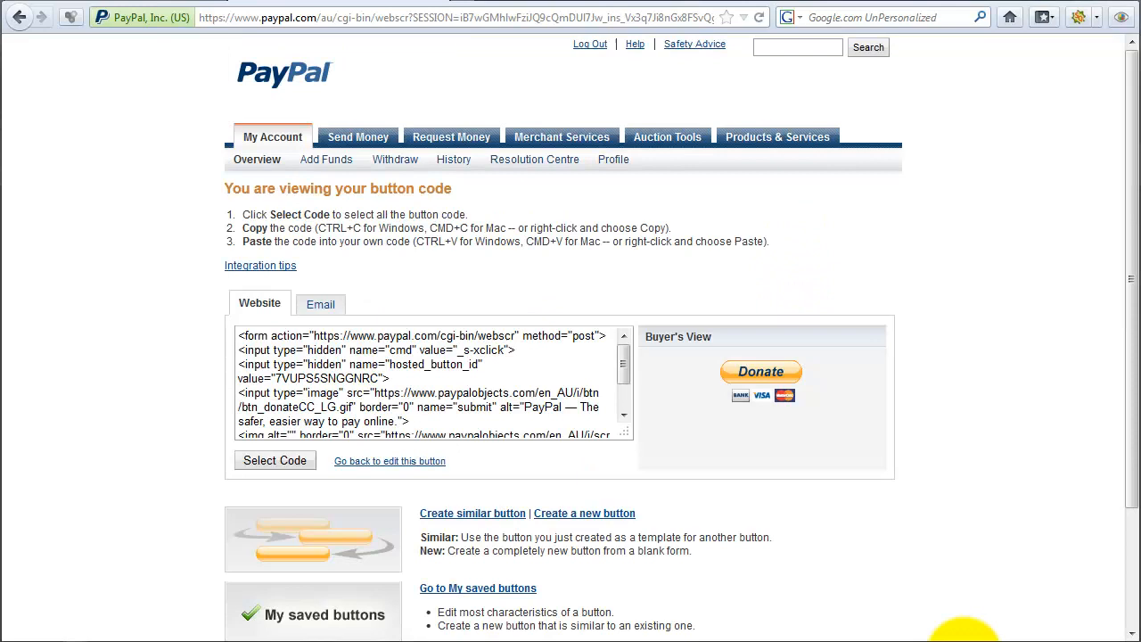
left_click(275, 460)
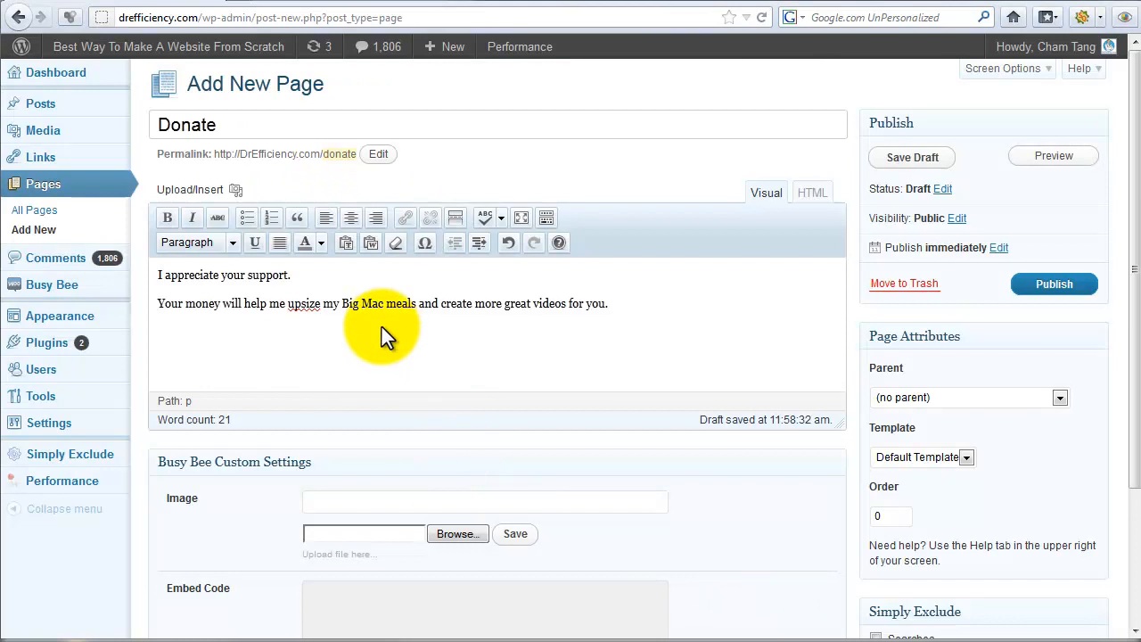
- Publish the Donate page and paste the PayPal button code below the message in HTML
triple_click(187, 124)
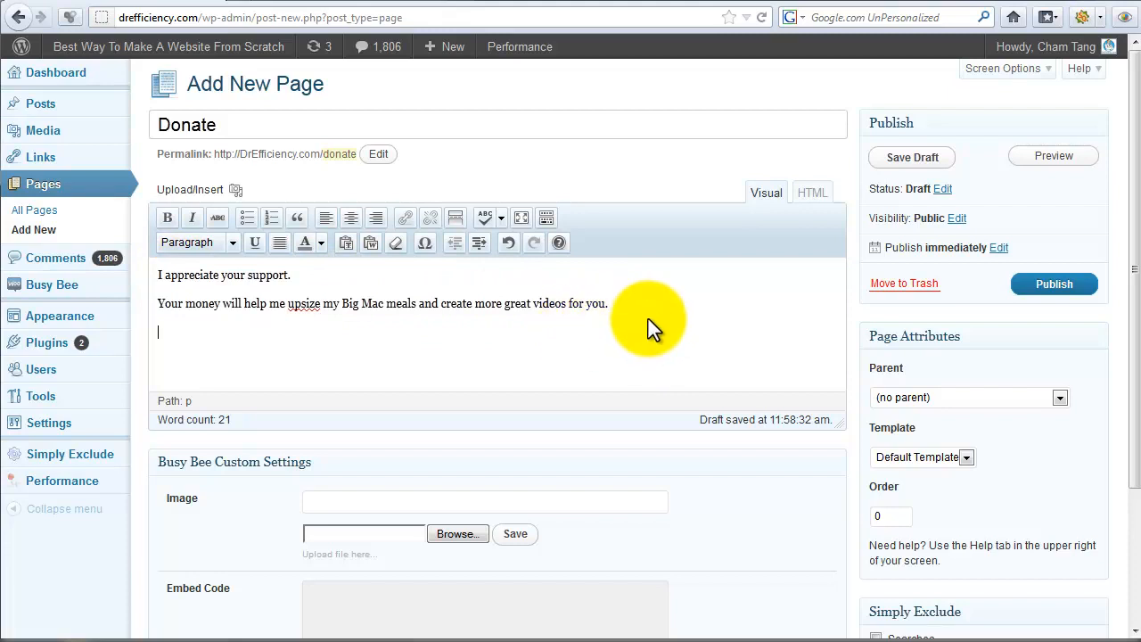
left_click(1054, 284)
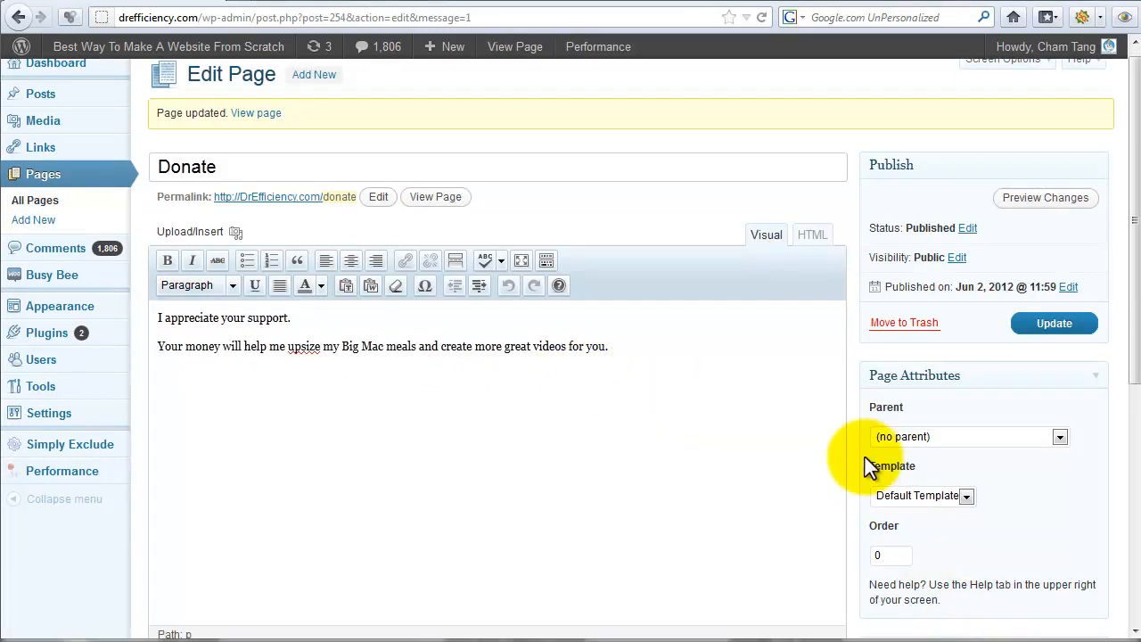
left_click(811, 234)
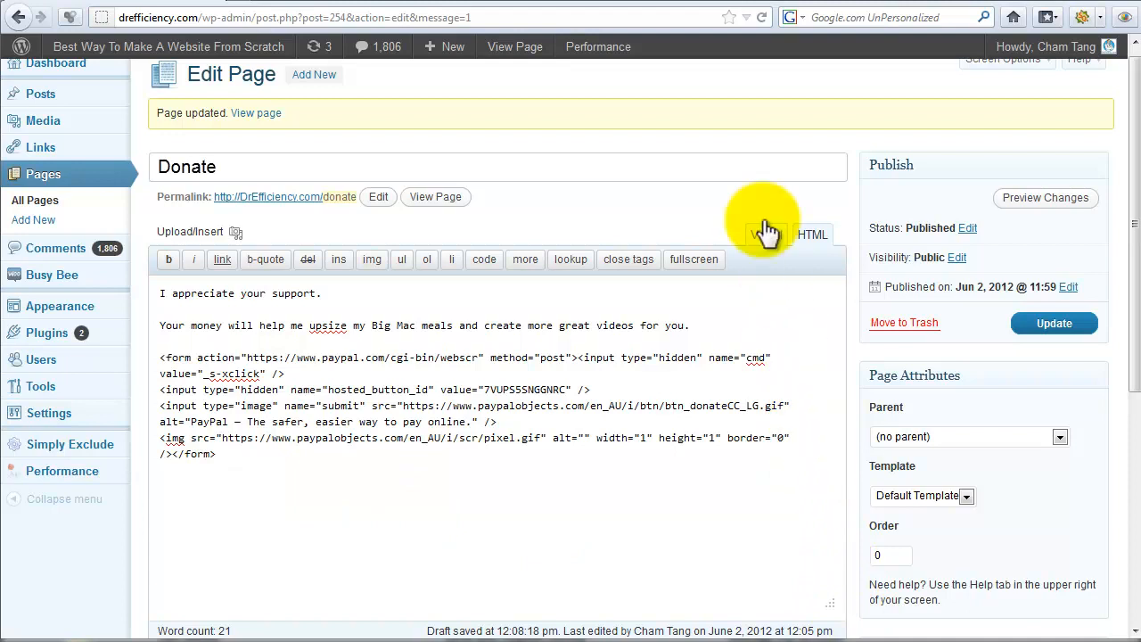
left_click(765, 235)
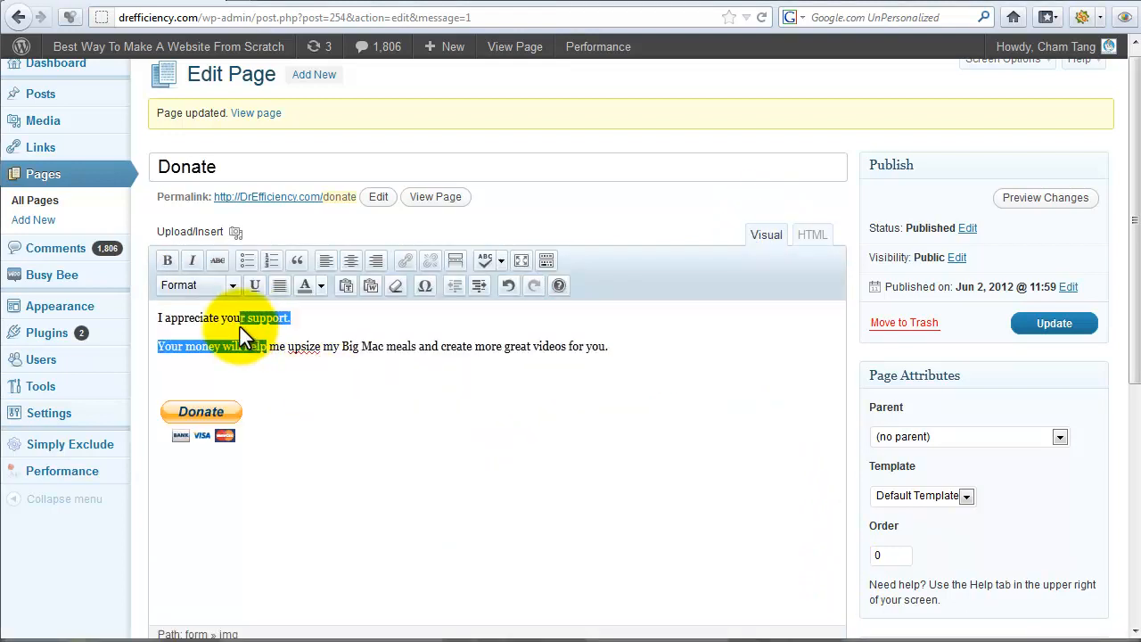
left_click(811, 234)
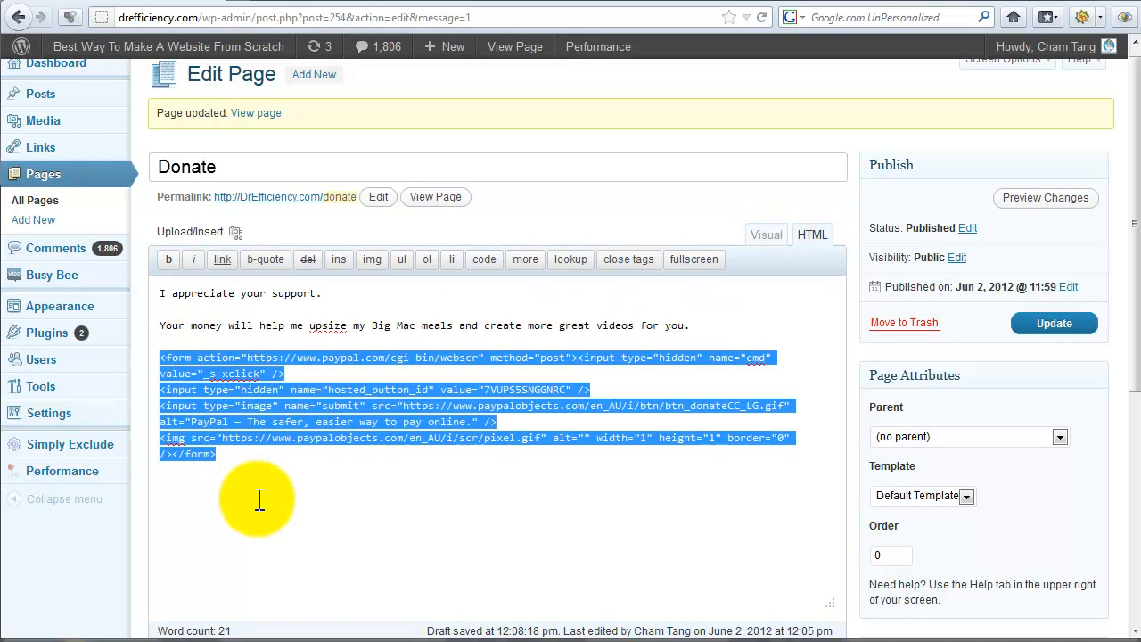
left_click(272, 477)
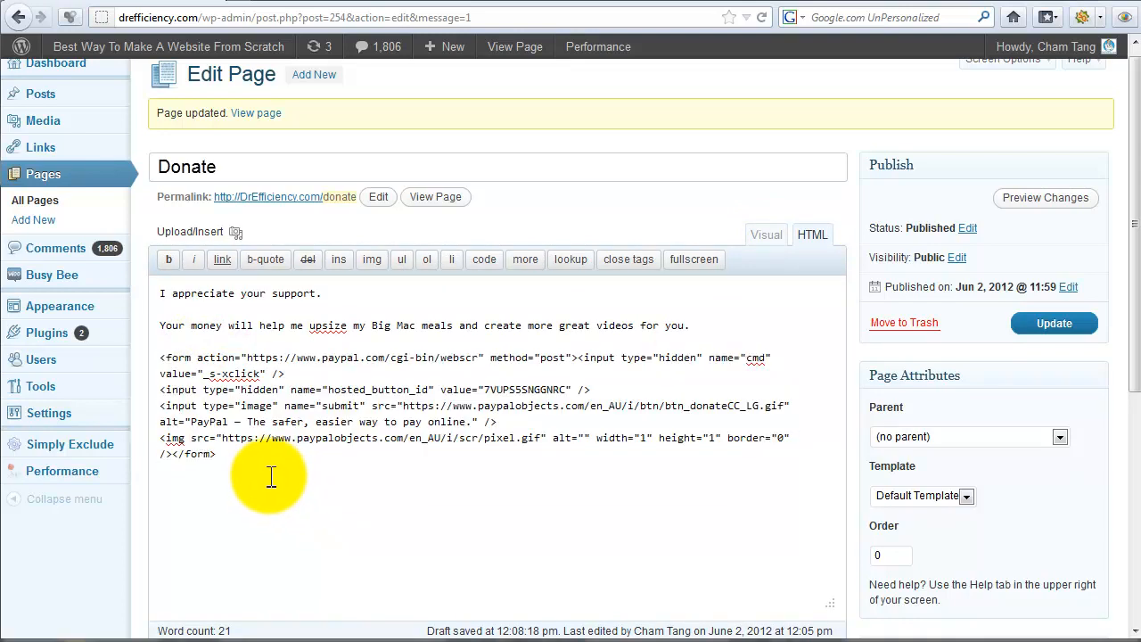
mouse_move(1055, 323)
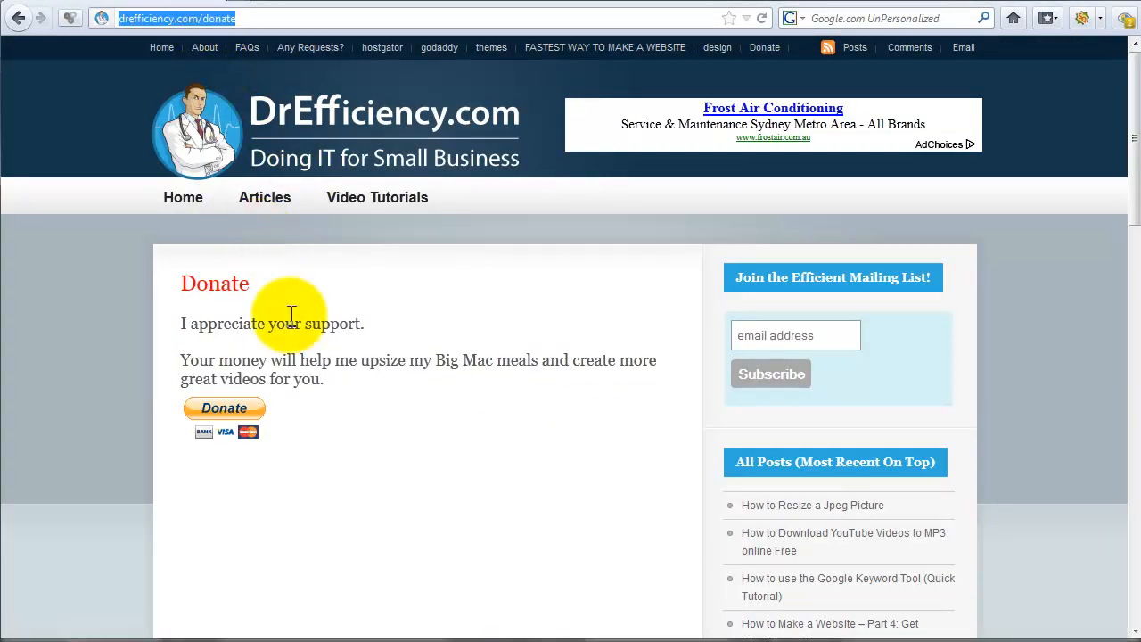
- Test the live Donate button with a $5.00 donation to Dr Efficiency
left_click(224, 408)
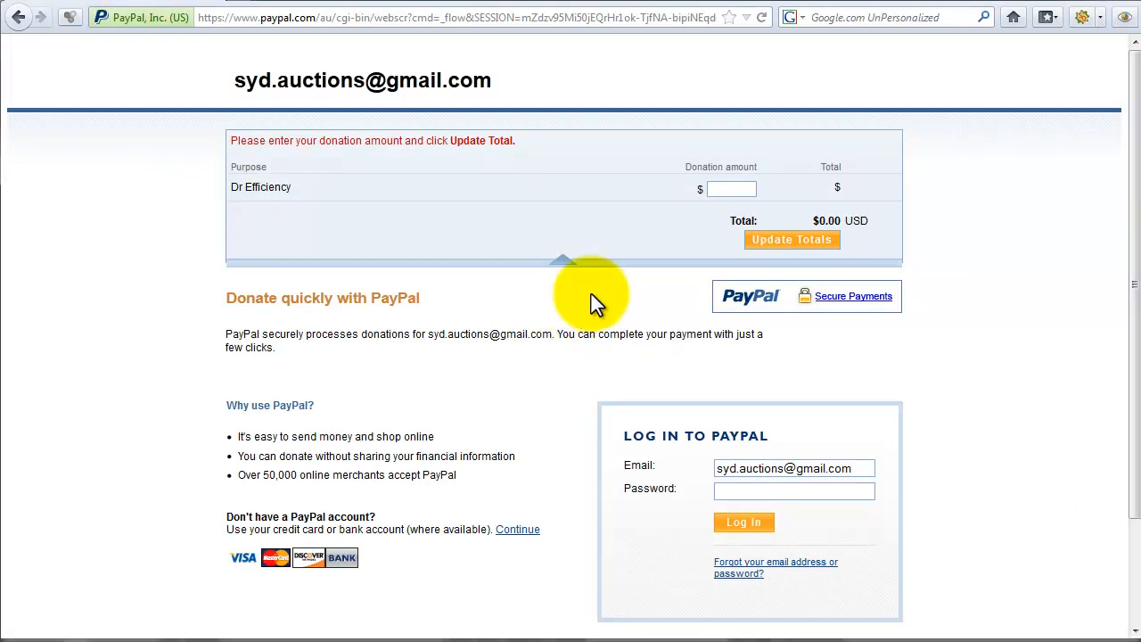
type("5")
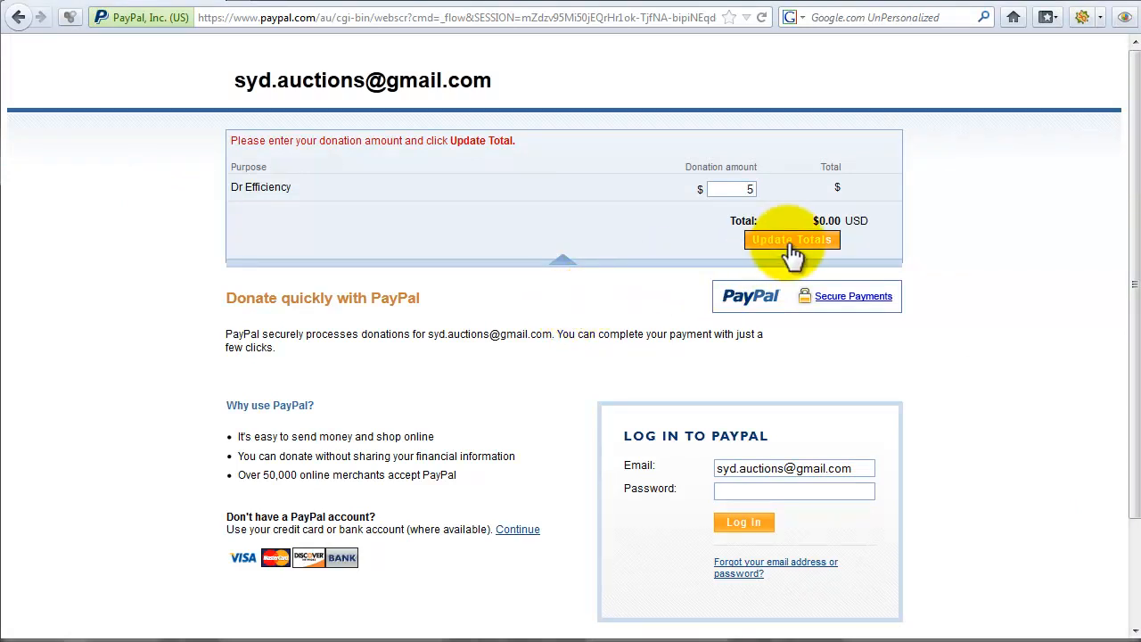
left_click(791, 239)
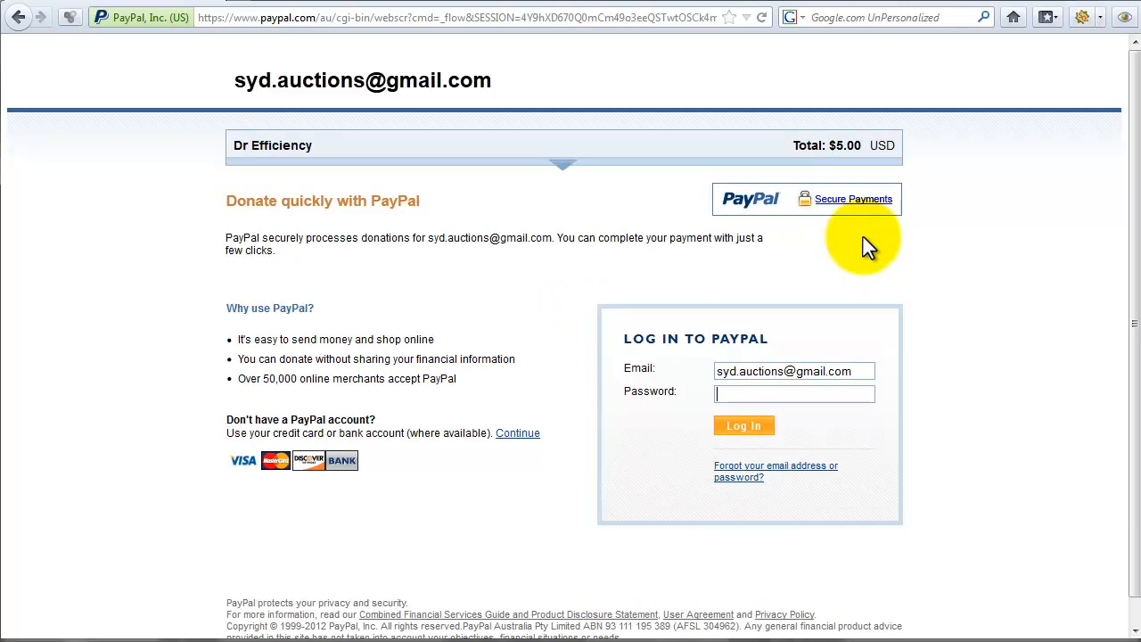
mouse_move(245, 153)
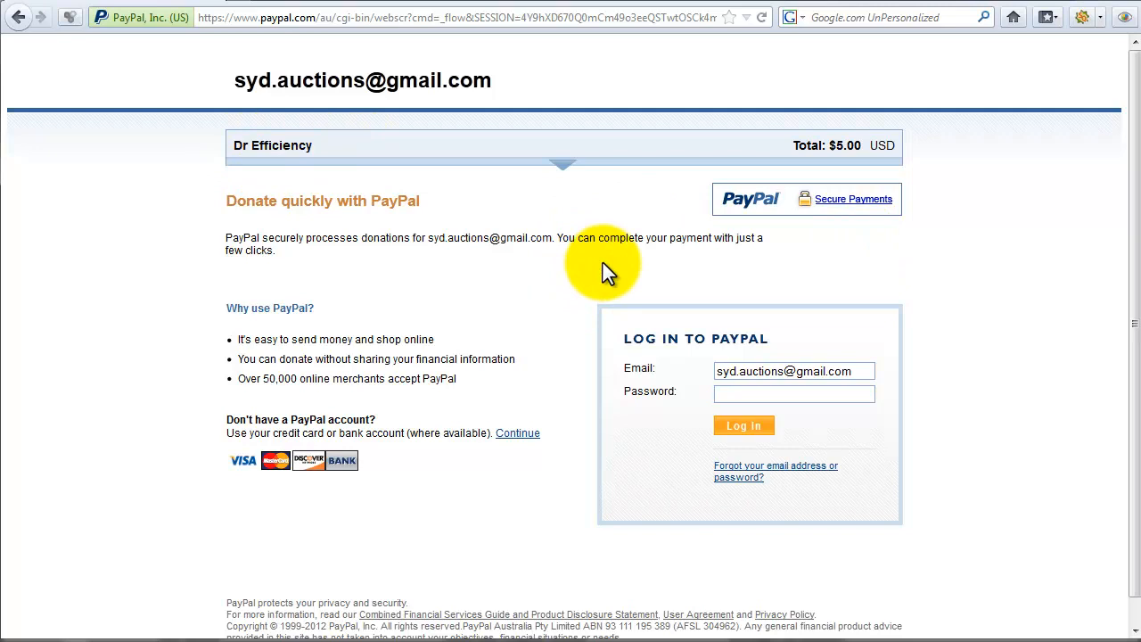
mouse_move(655, 427)
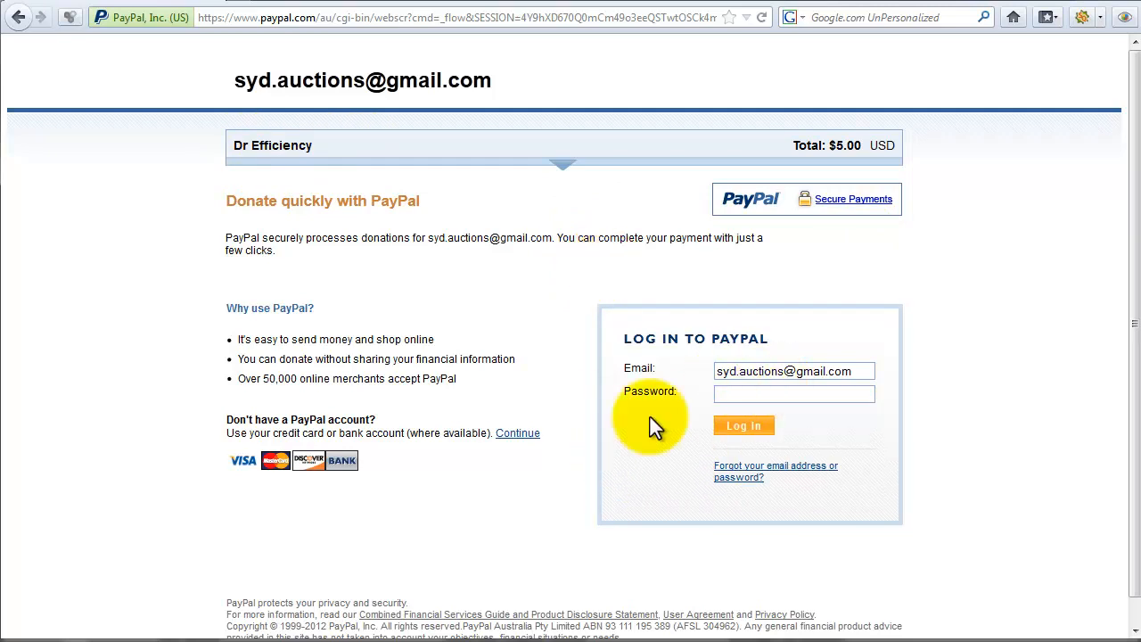
mouse_move(518, 432)
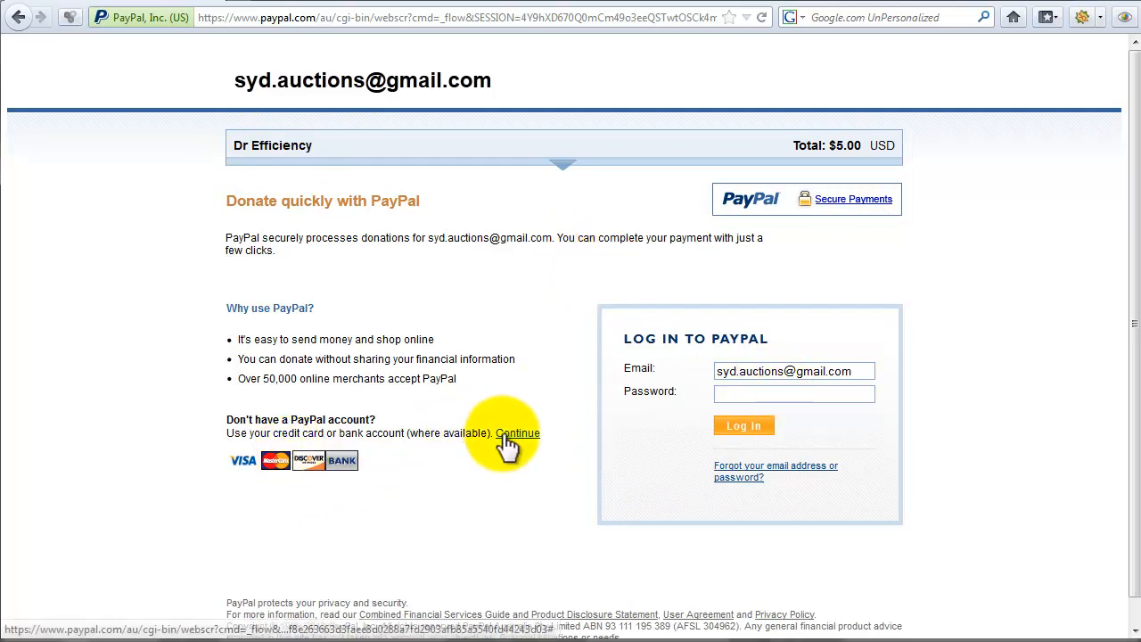
- Continue without a PayPal account, then reach the accept-payments page listing button types
left_click(518, 433)
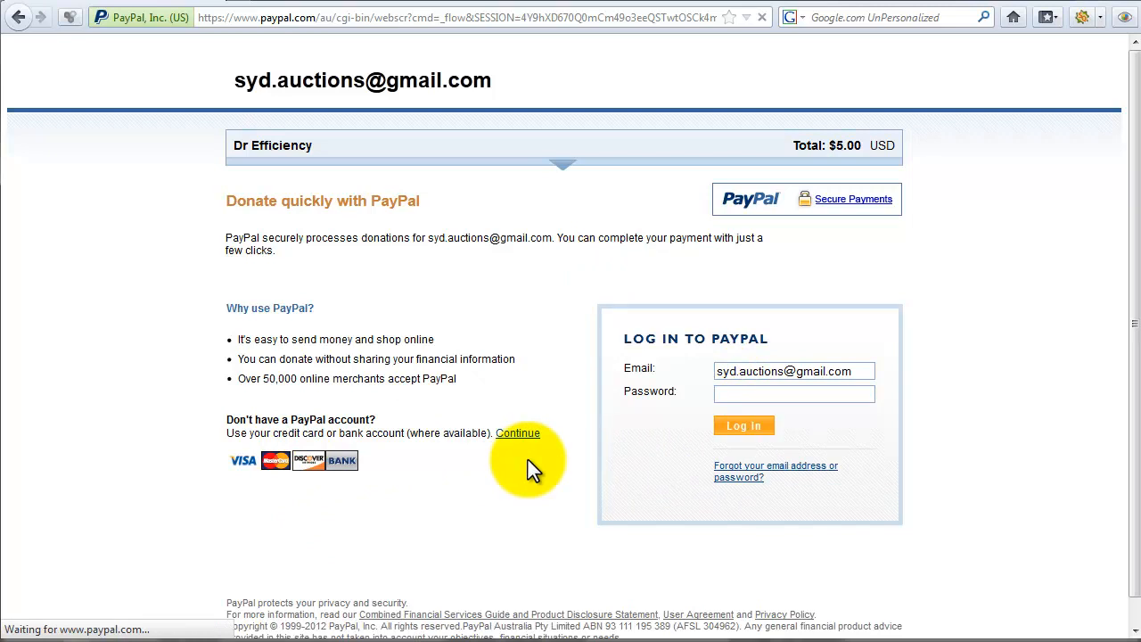
left_click(517, 433)
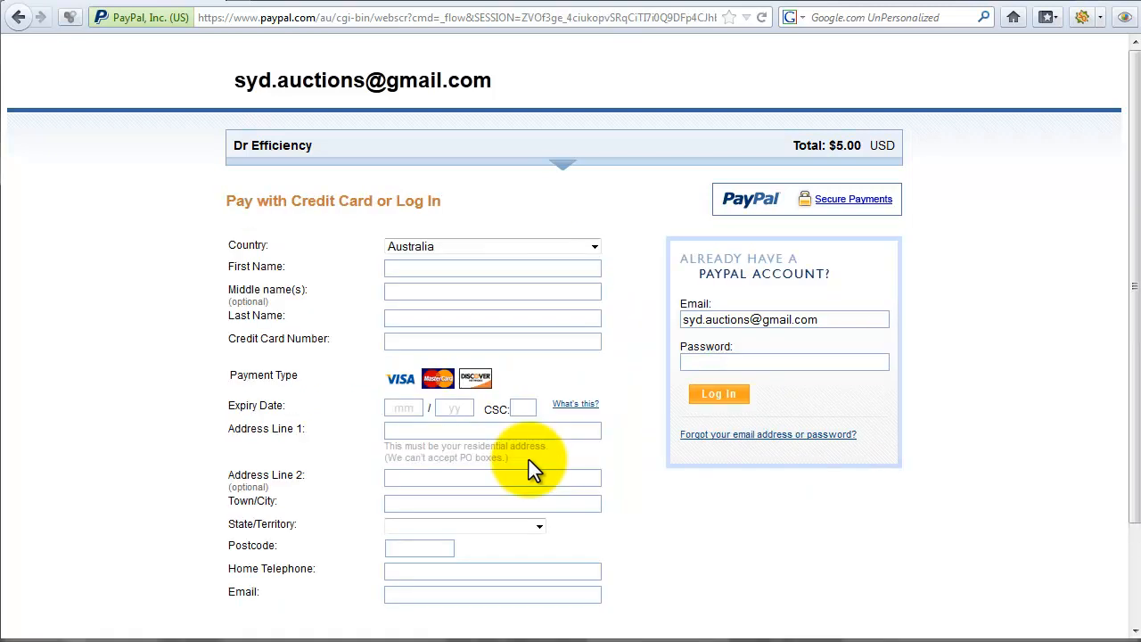
scroll("down", 3)
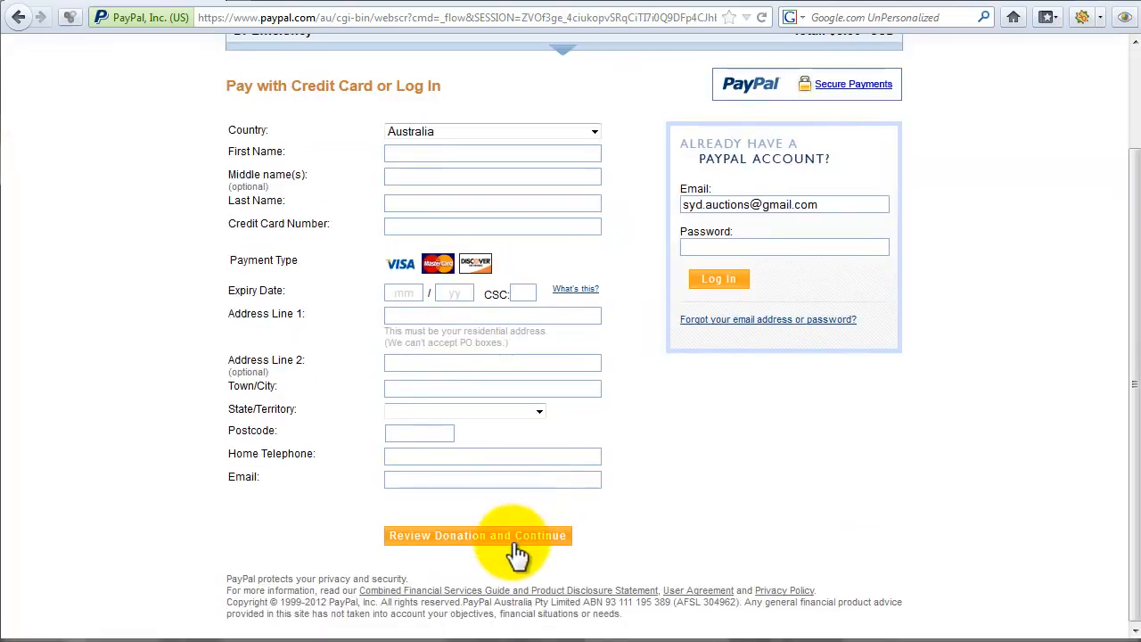
left_click(478, 535)
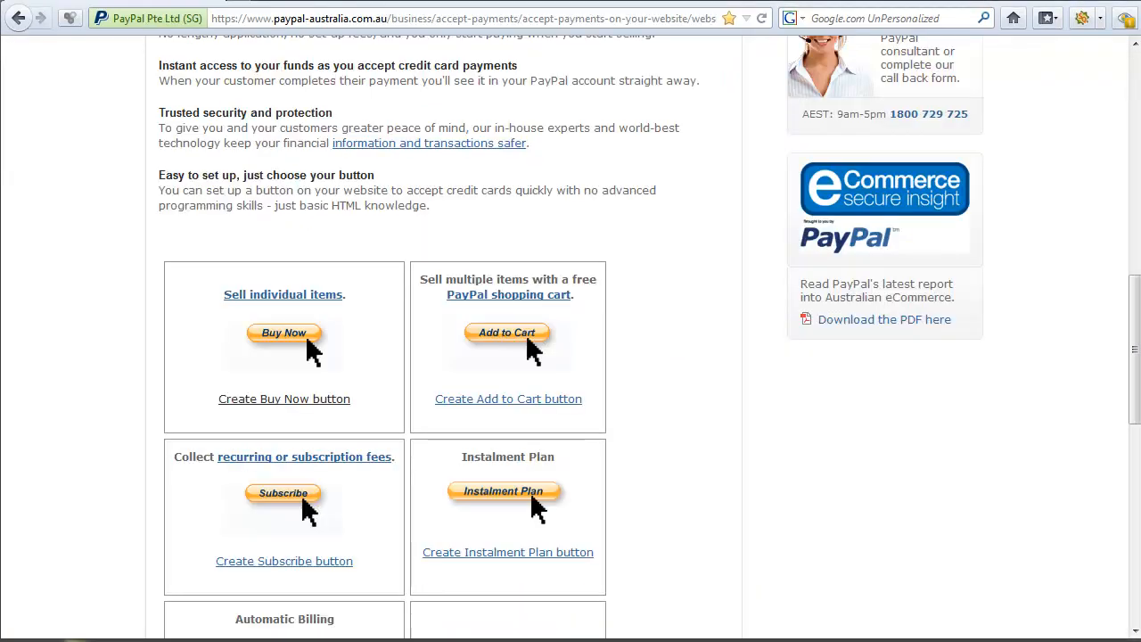
- Start a new Buy Now button under Sell individual items
left_click(283, 399)
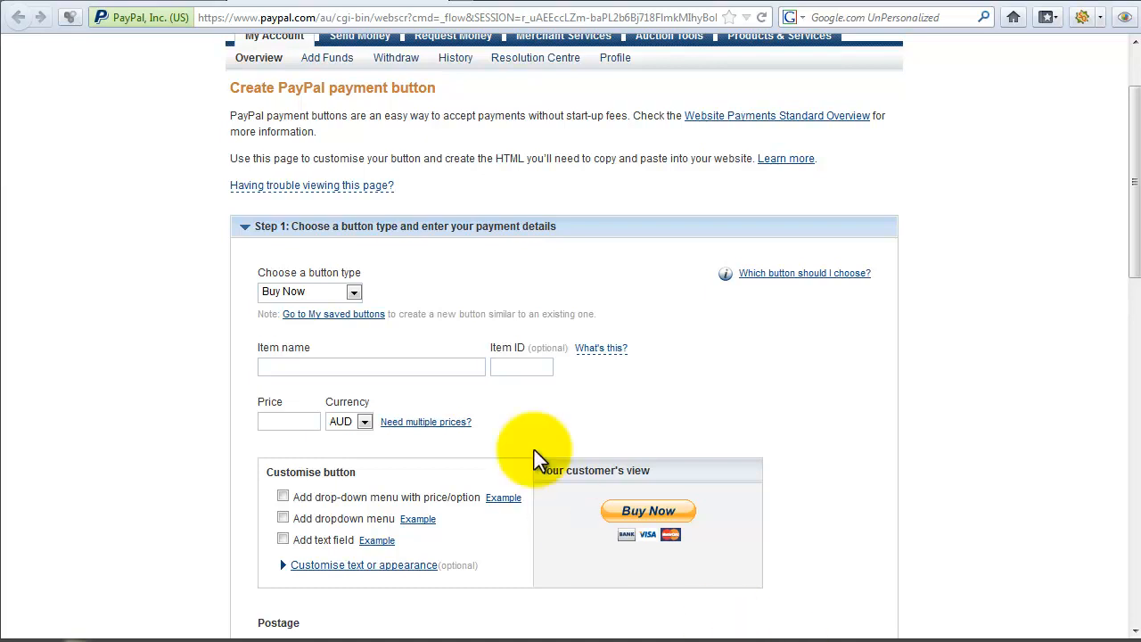
mouse_move(344, 307)
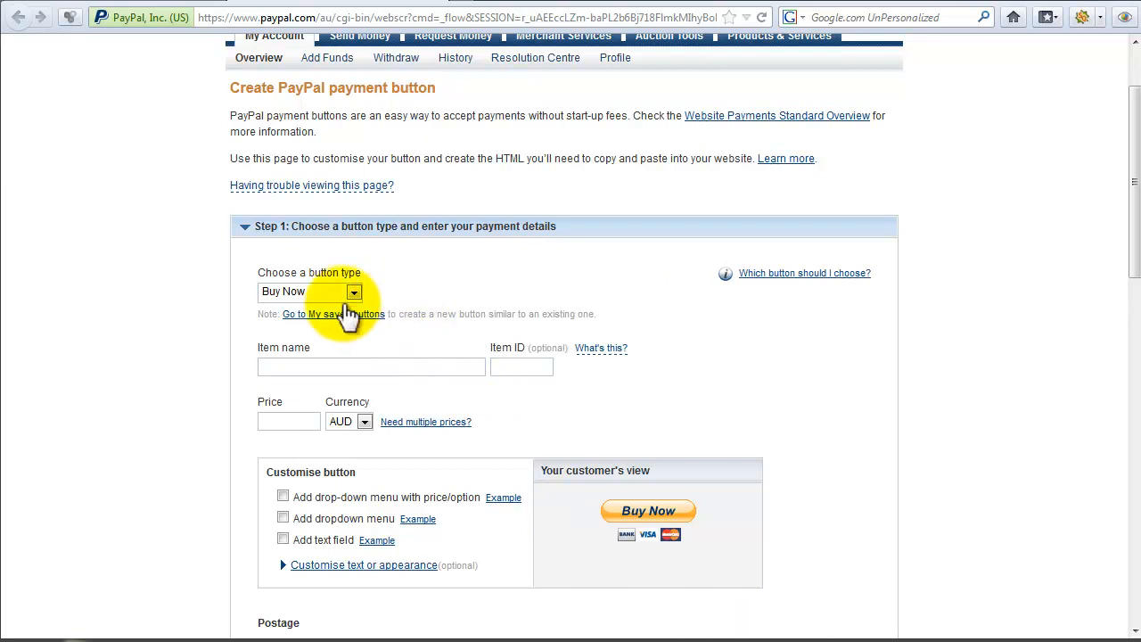
mouse_move(303, 468)
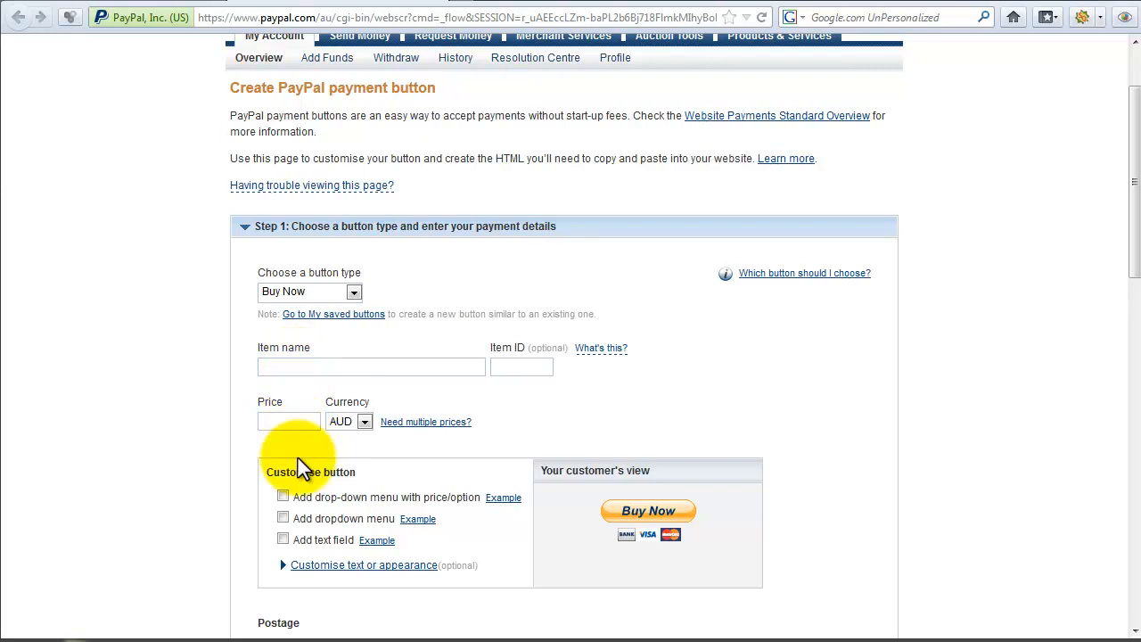
- Add a Donate drop-down with three options priced 2, 10 and 25 AUD
left_click(283, 497)
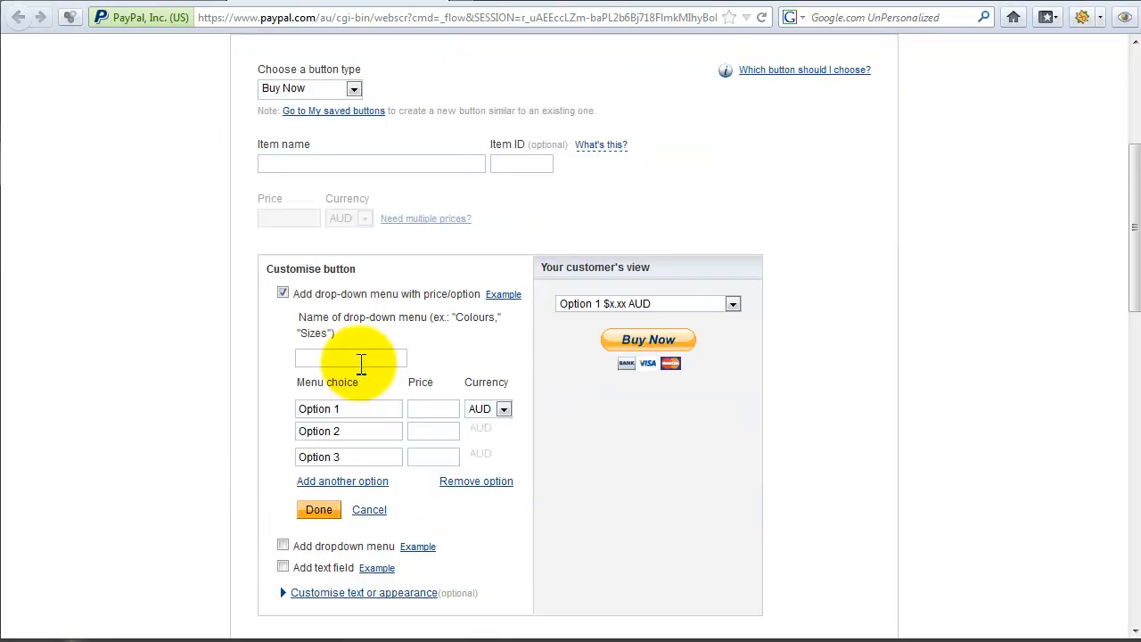
type("Donate")
type(" -")
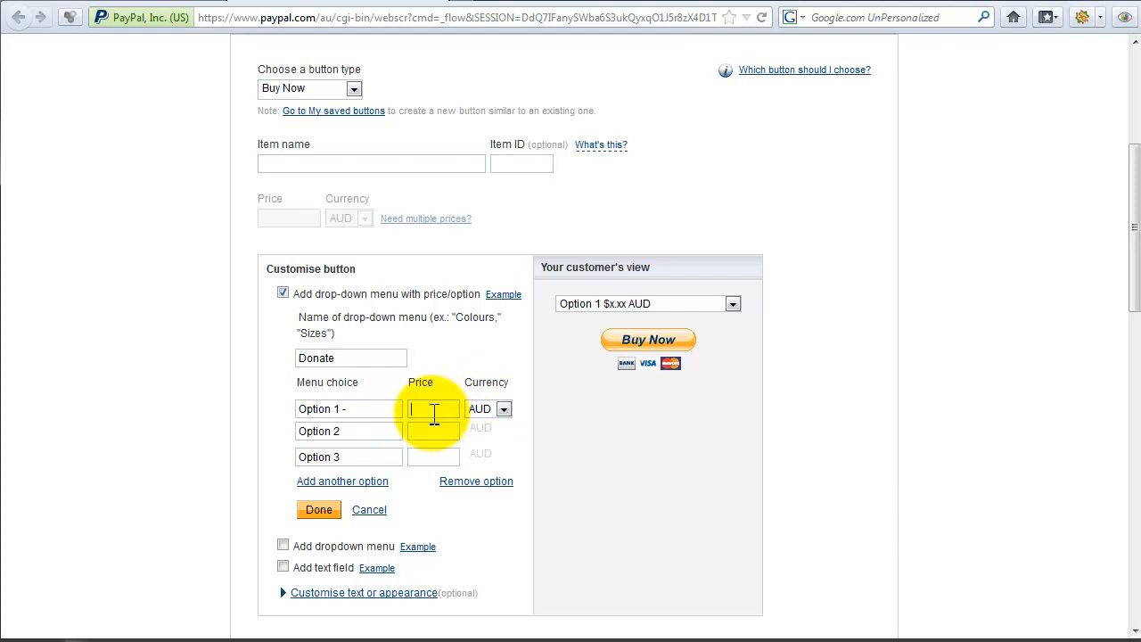
type("2")
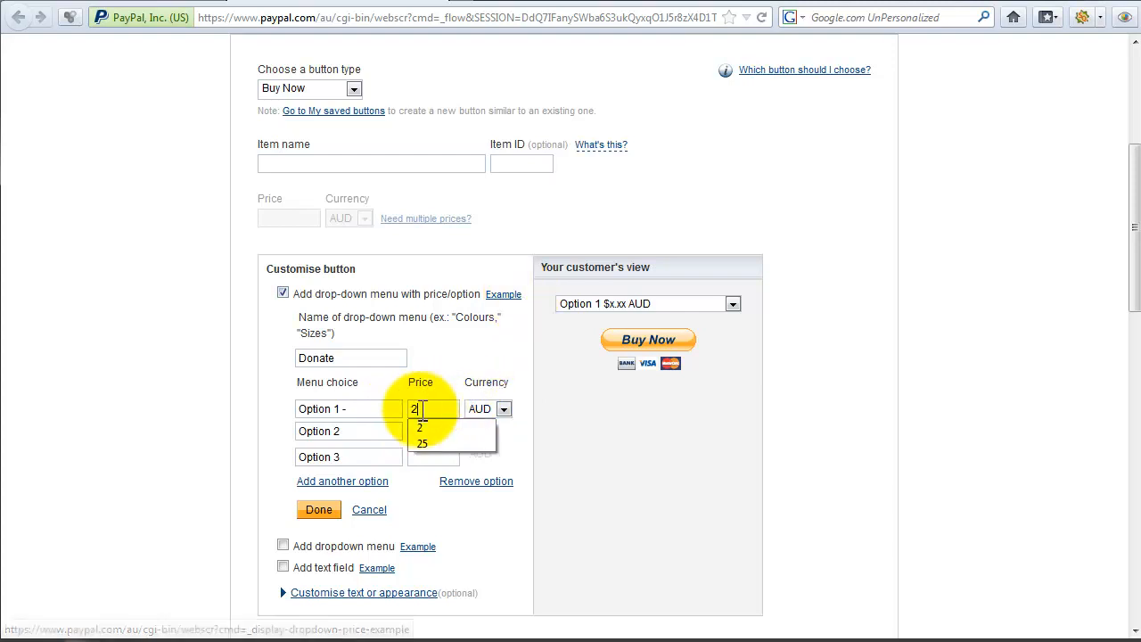
left_click(433, 430)
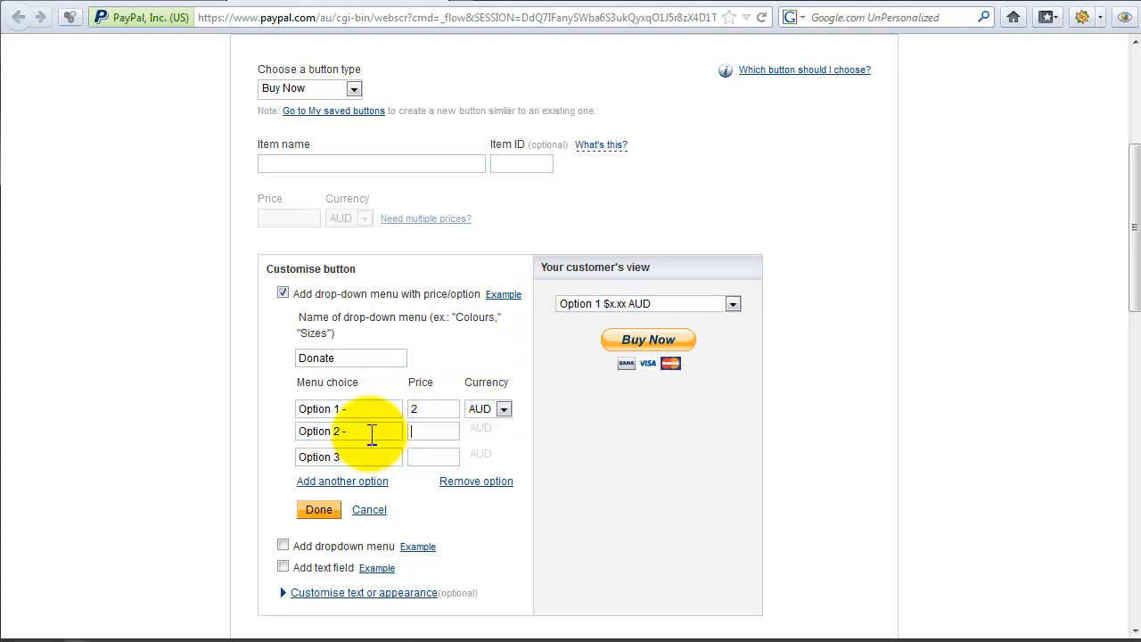
type("10")
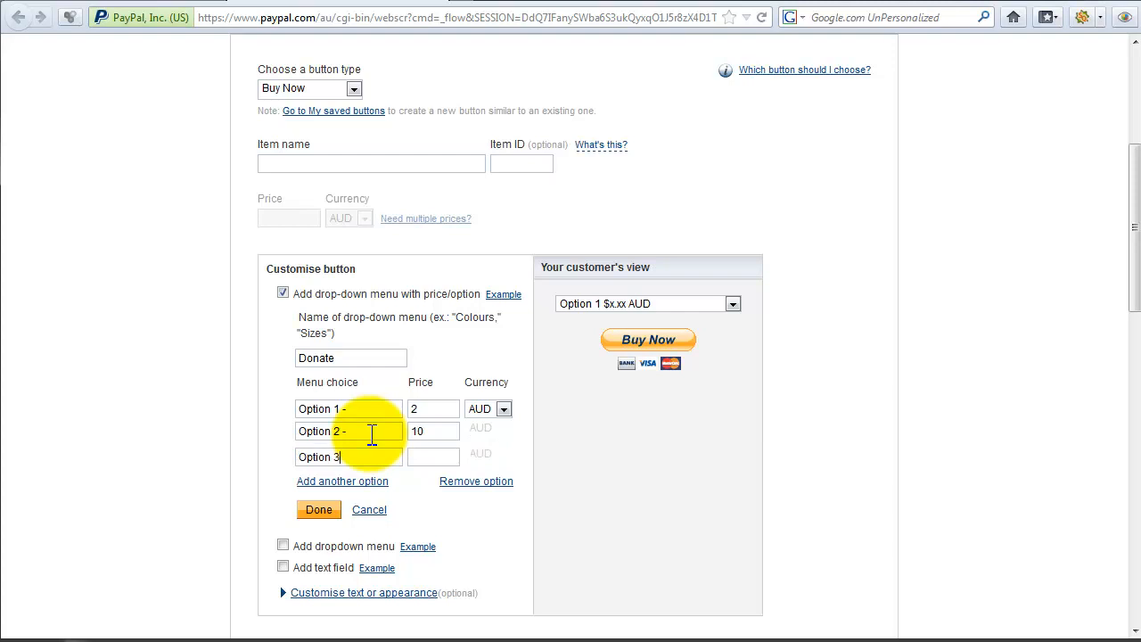
type("25")
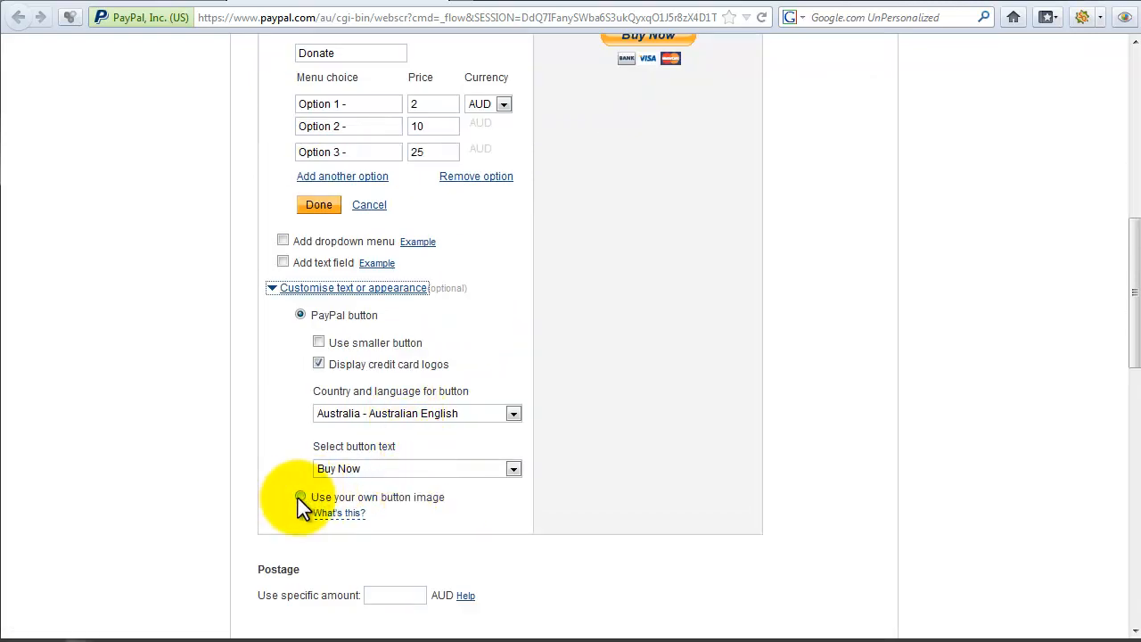
- Use a custom button image with the donate-now-button.png address
left_click(301, 496)
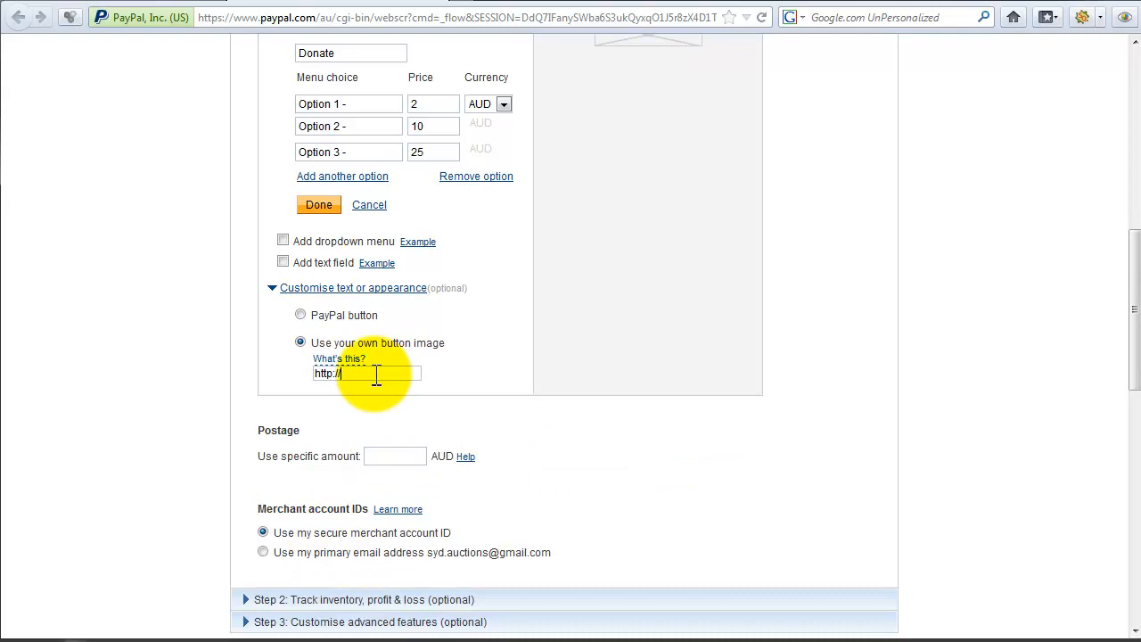
double_click(325, 373)
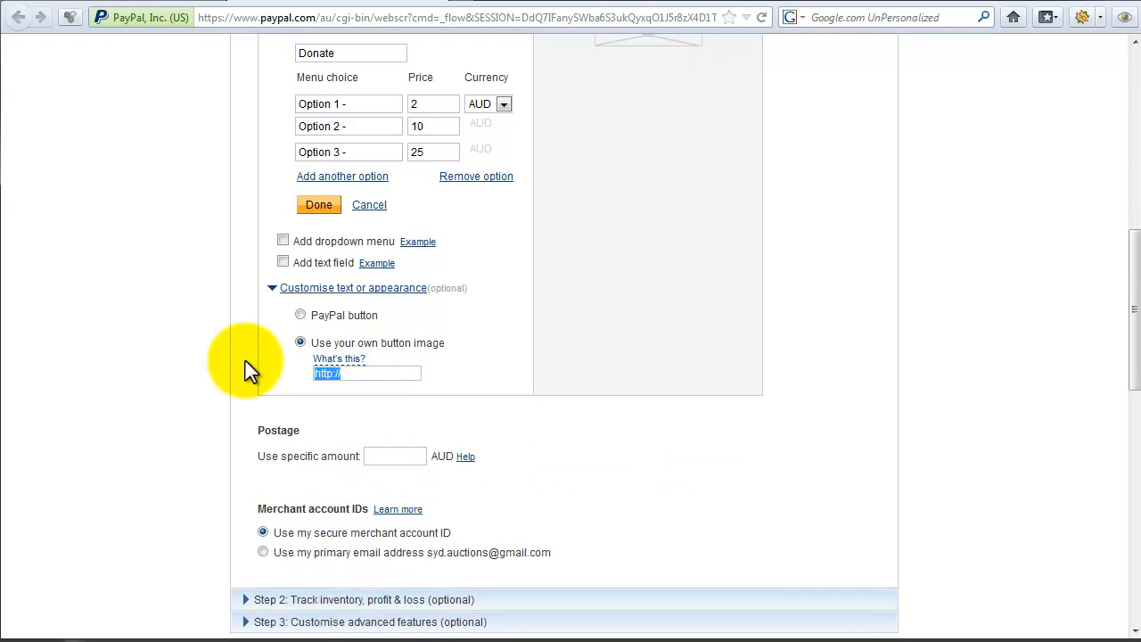
type("donate-now-button.png")
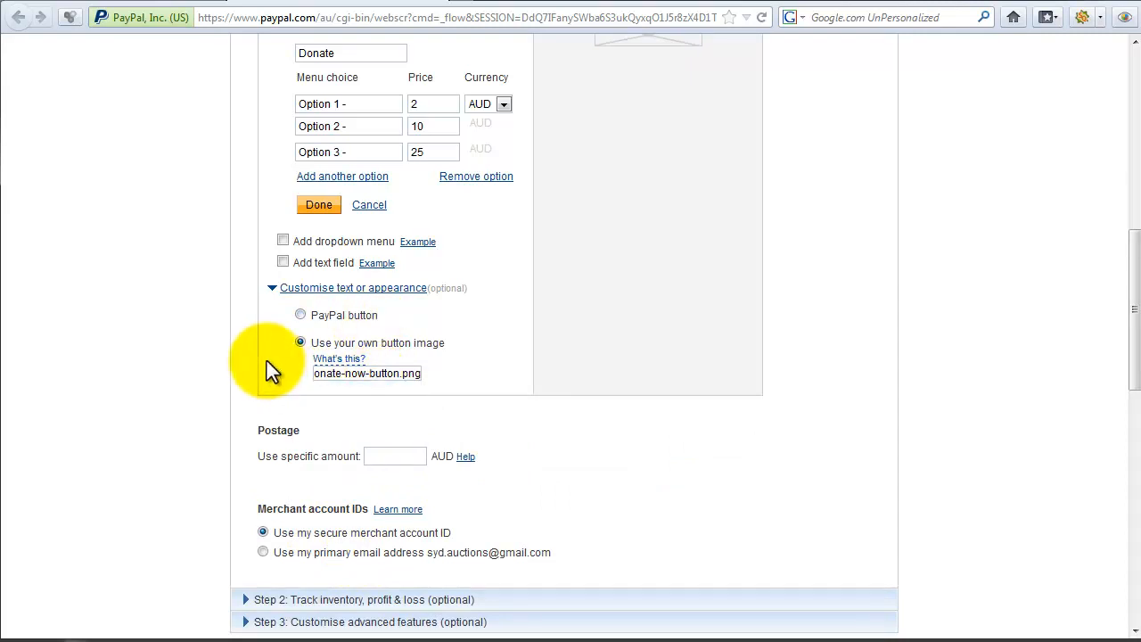
scroll("down", 3)
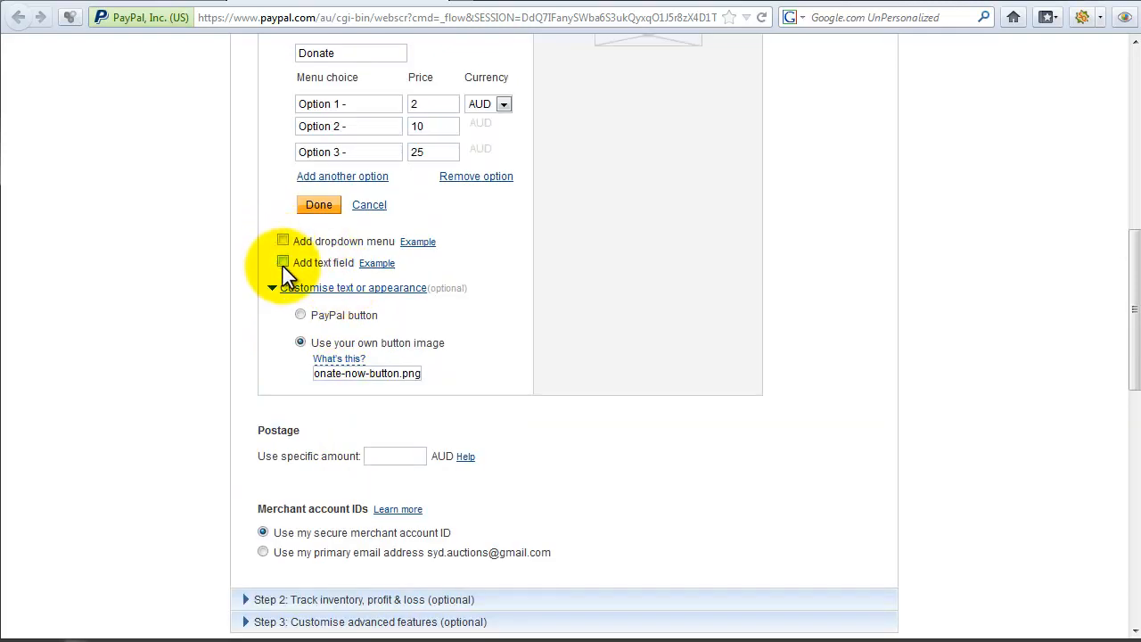
scroll("down", 3)
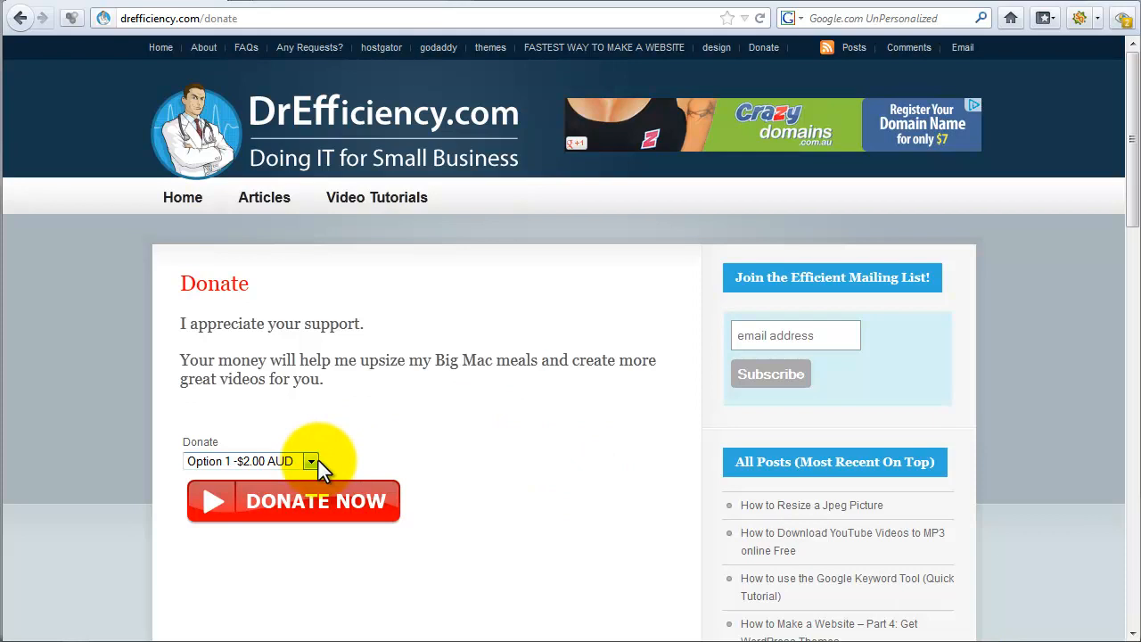
- Open the preset amounts drop-down and click DONATE NOW, reaching a $2.00 AUD checkout
left_click(310, 460)
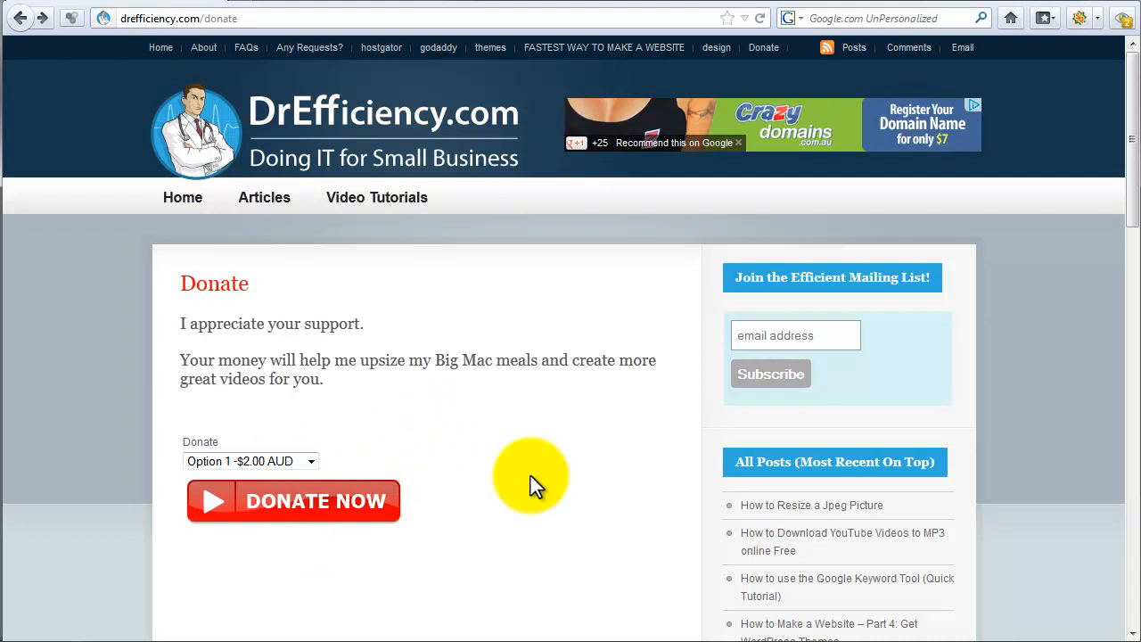
left_click(293, 500)
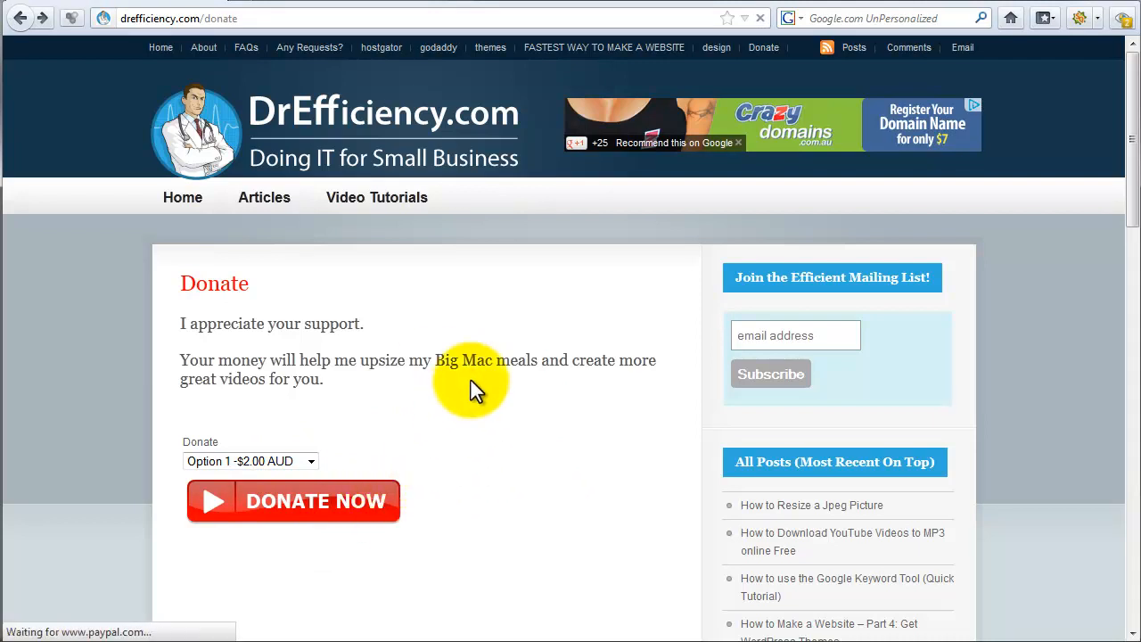
mouse_move(357, 170)
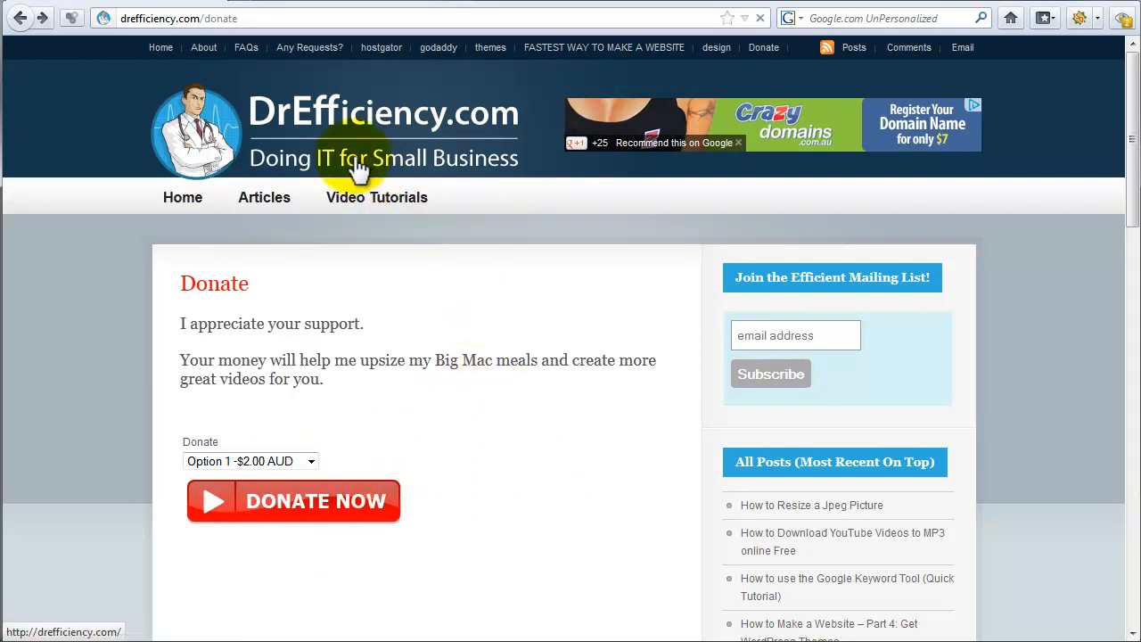
left_click(293, 500)
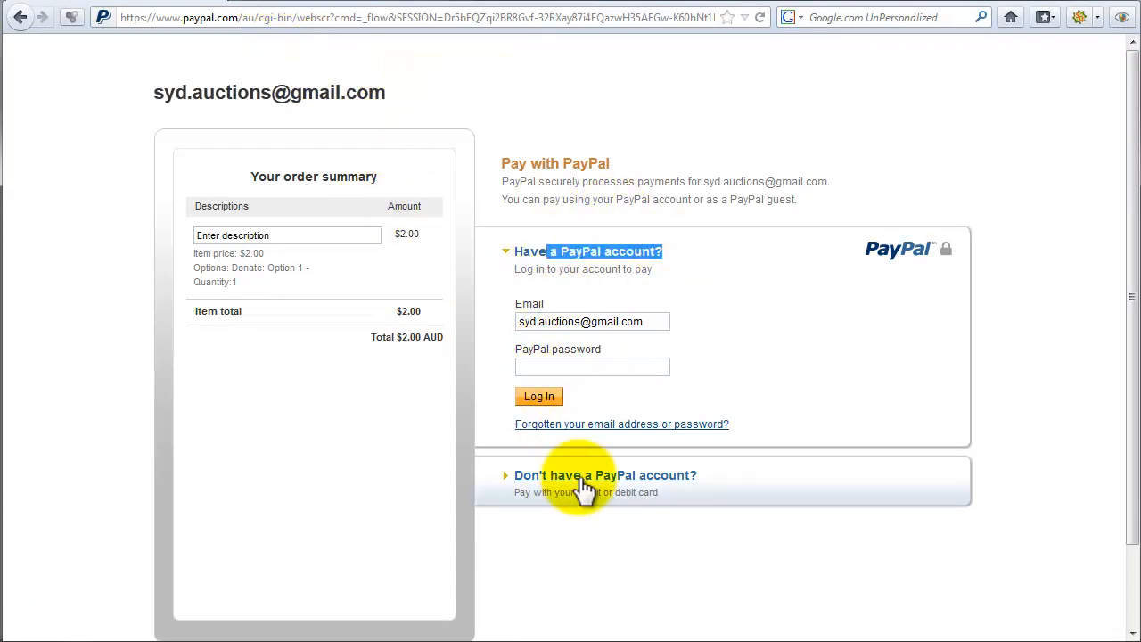
- Switch the $2.00 AUD checkout to guest card payment and scroll to Review and Continue
left_click(605, 474)
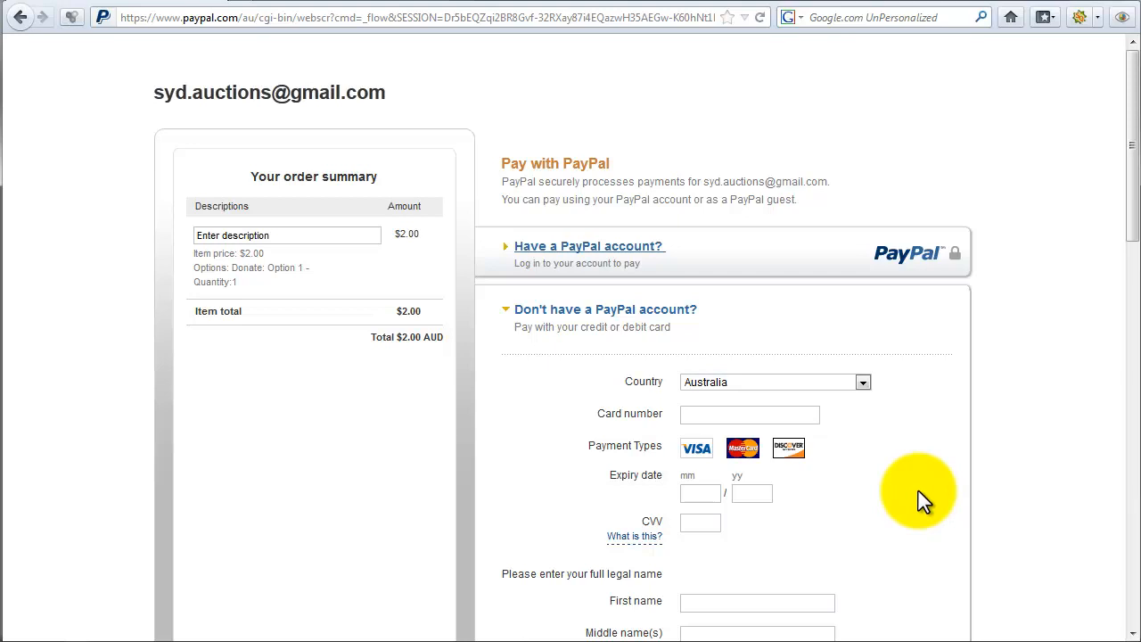
scroll("down", 3)
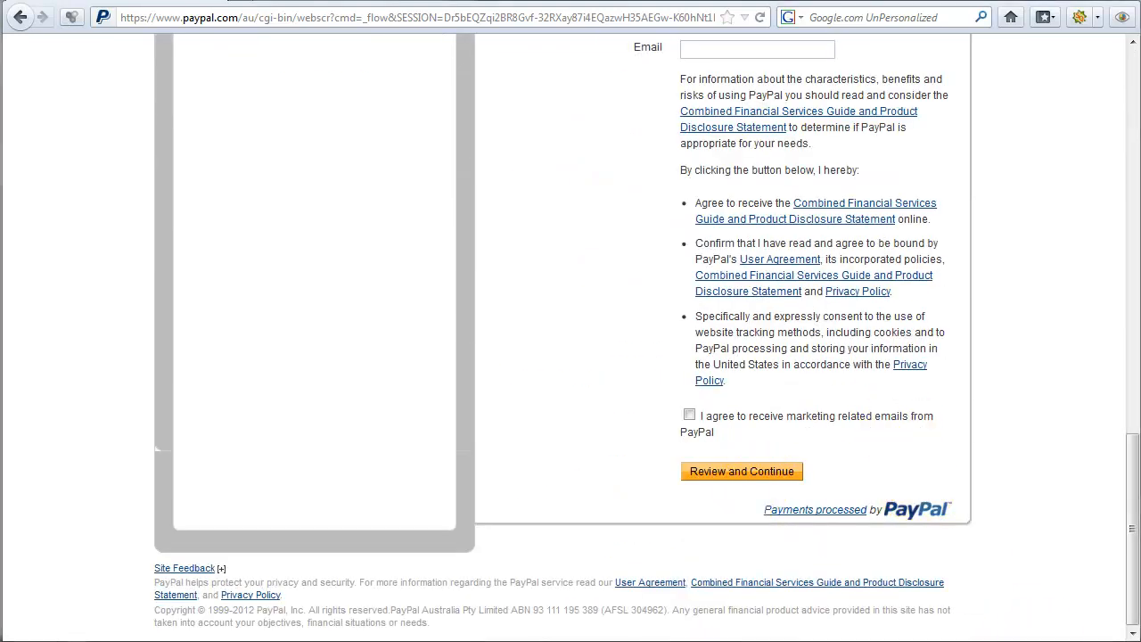
mouse_move(891, 463)
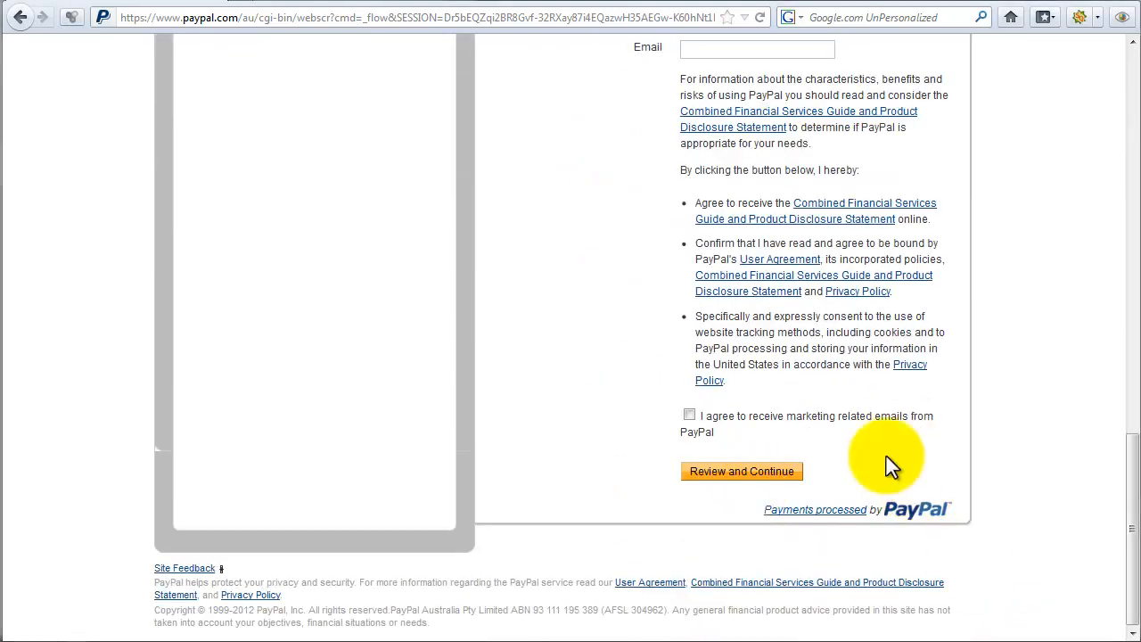